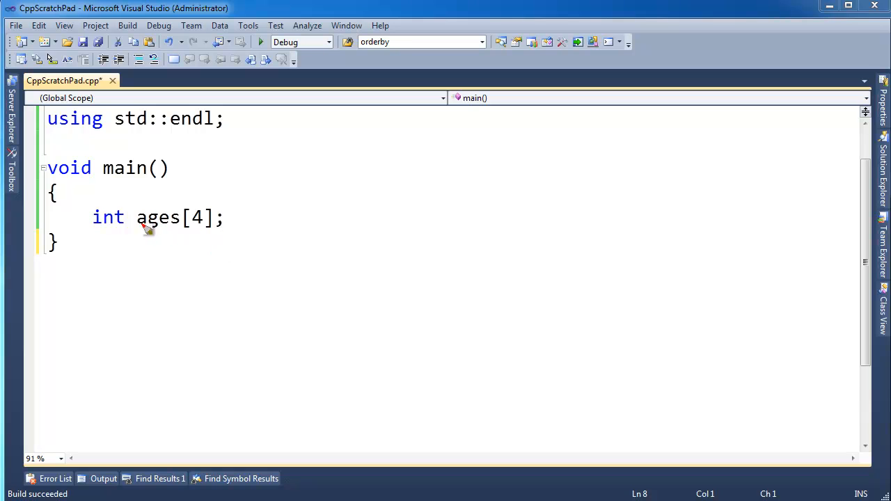
mouse_move(355, 256)
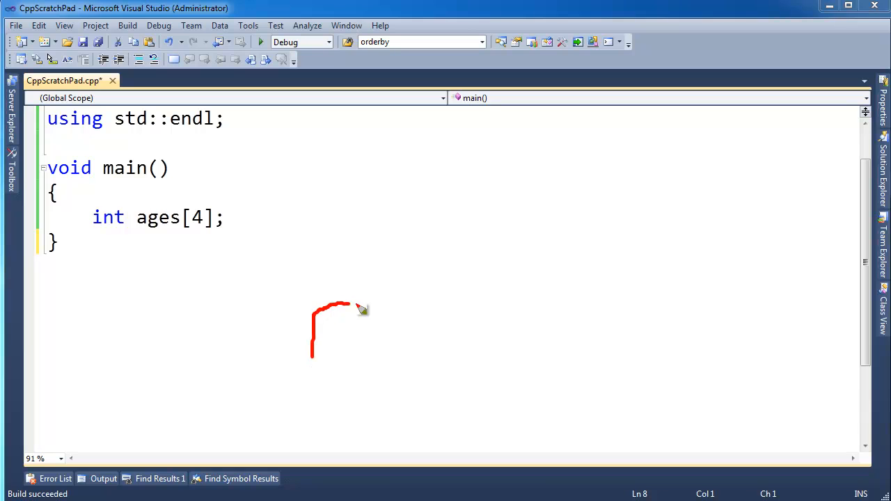
- Draw a column of red stacked memory cells beside the code for the four ages elements
drag(337, 305, 327, 350)
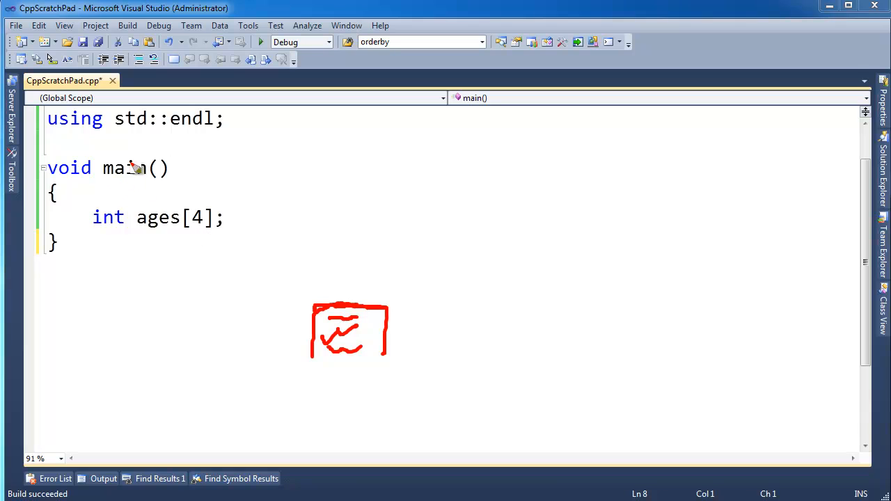
mouse_move(132, 242)
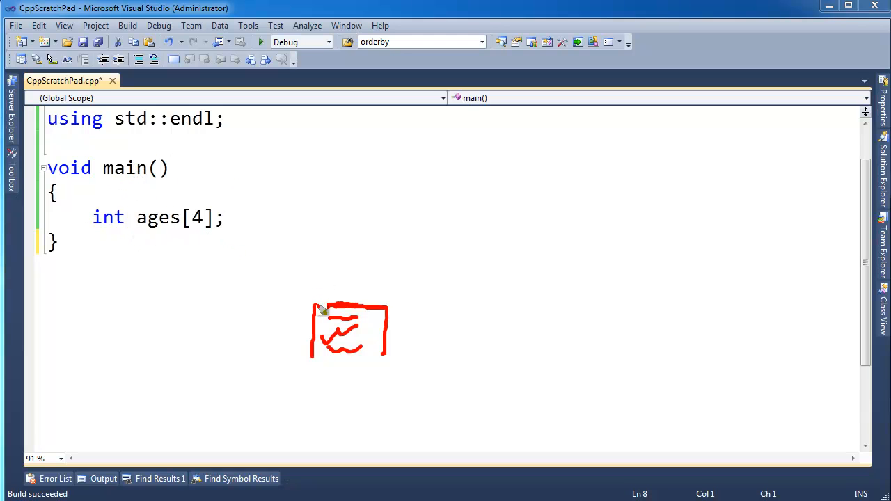
drag(321, 309, 387, 258)
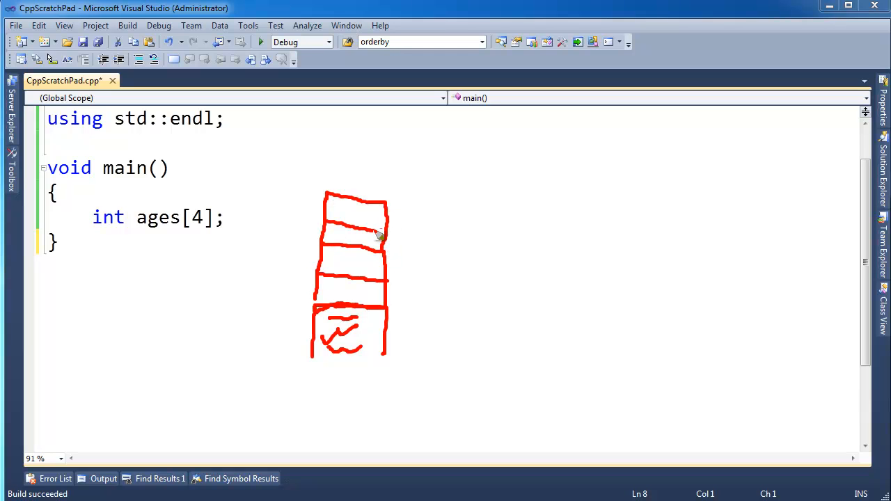
mouse_move(313, 246)
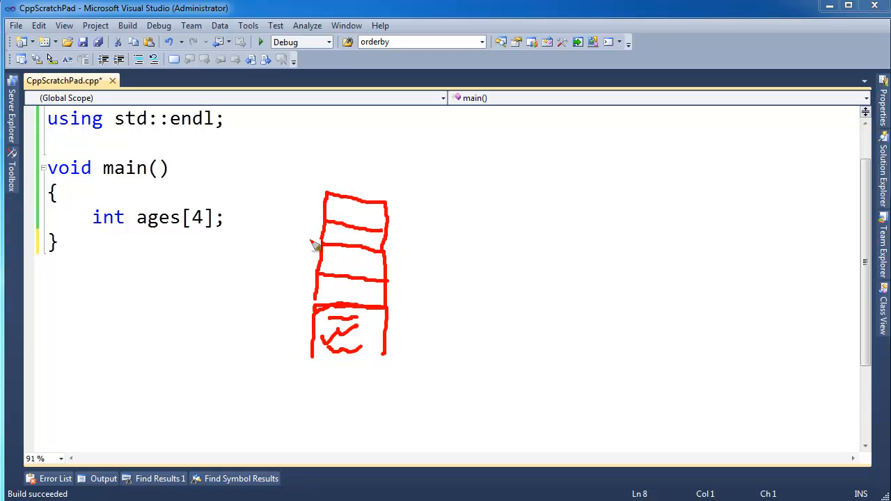
mouse_move(348, 237)
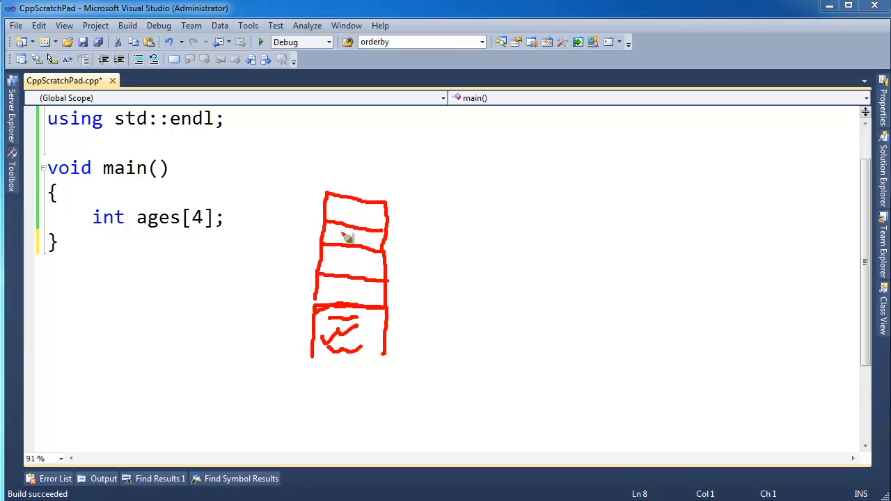
mouse_move(189, 245)
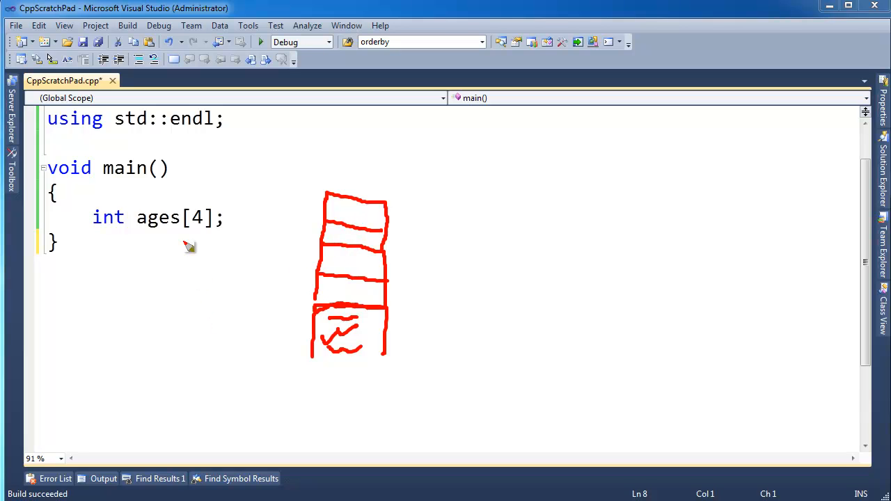
mouse_move(167, 217)
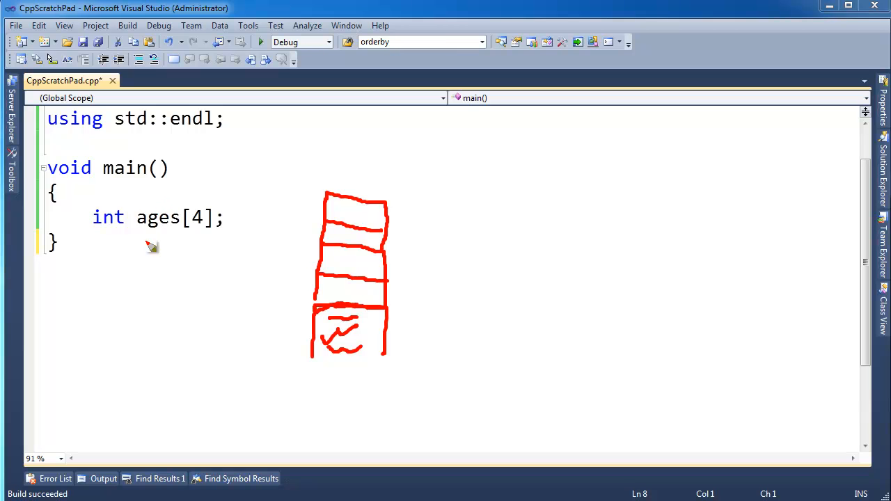
mouse_move(179, 236)
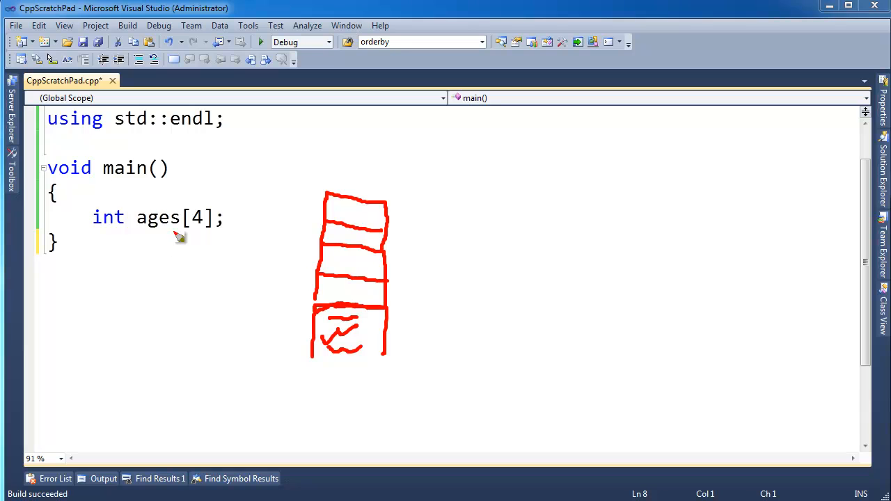
mouse_move(161, 234)
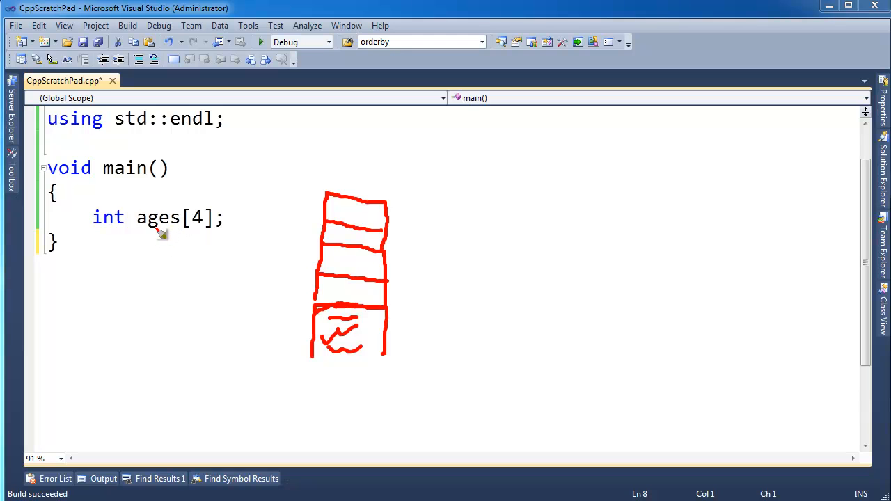
drag(165, 230, 230, 265)
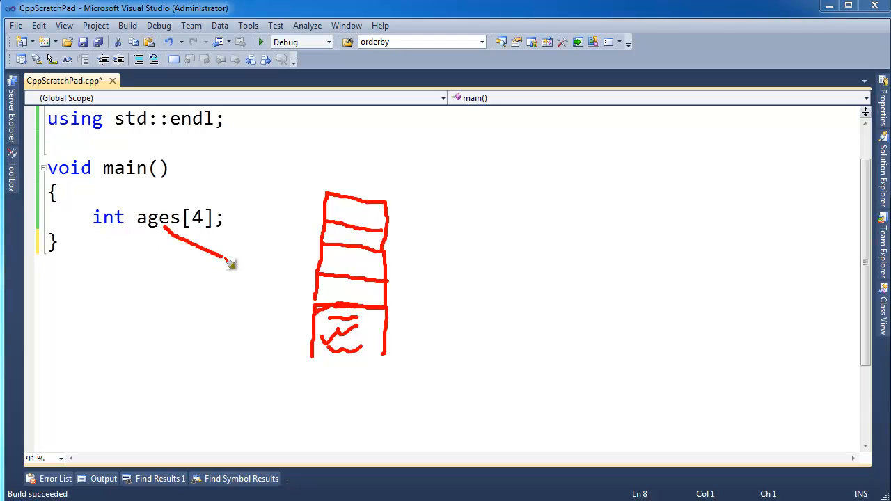
drag(230, 263, 299, 314)
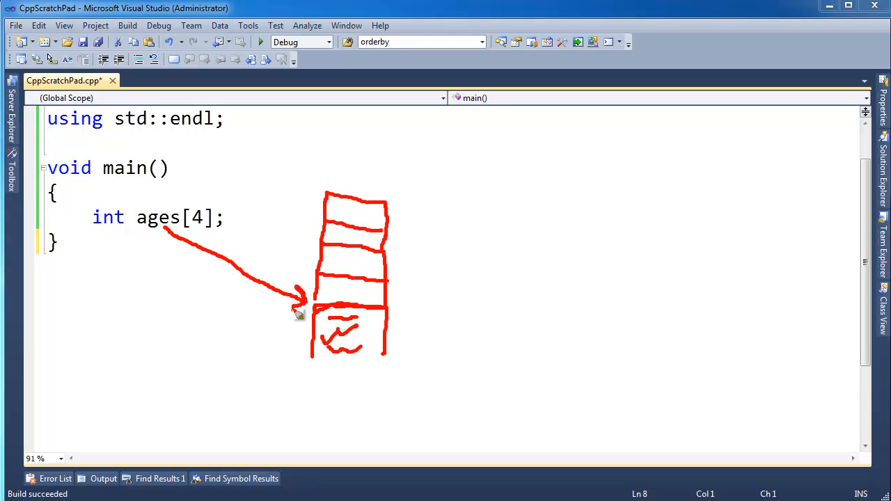
mouse_move(193, 243)
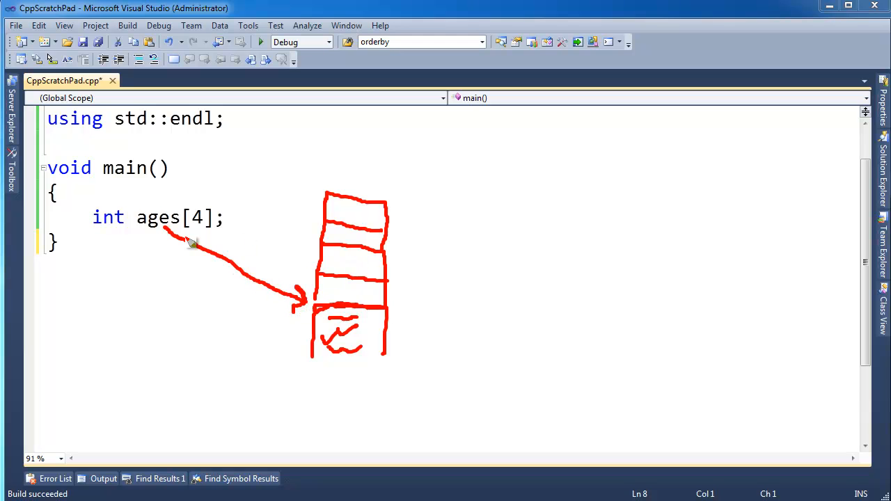
mouse_move(195, 234)
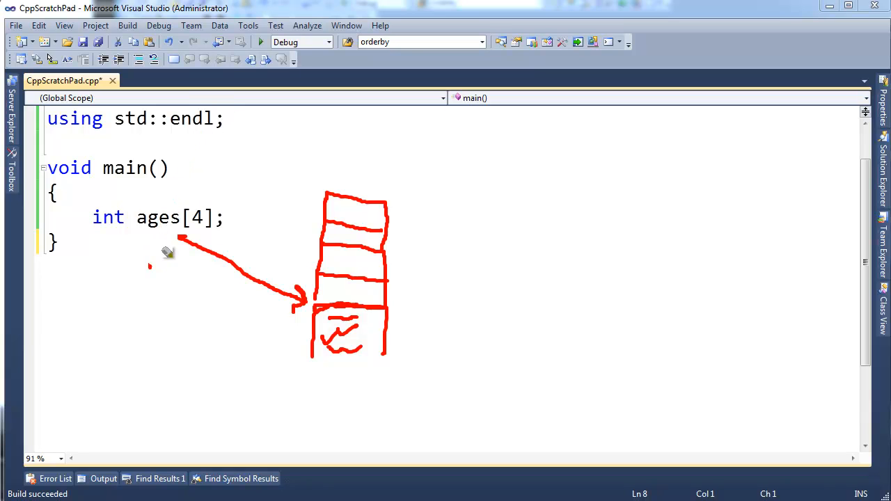
drag(181, 239, 293, 292)
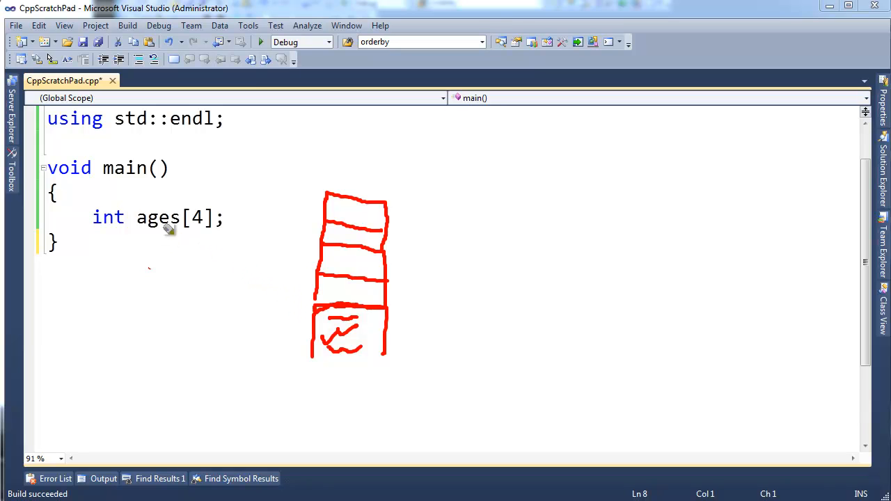
mouse_move(166, 242)
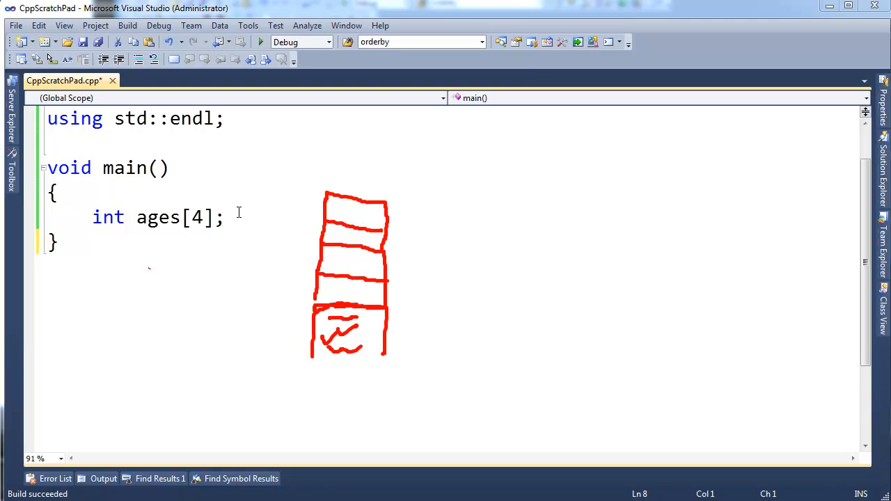
- Add the declaration int* p = ages; on a new line in main
text(int)
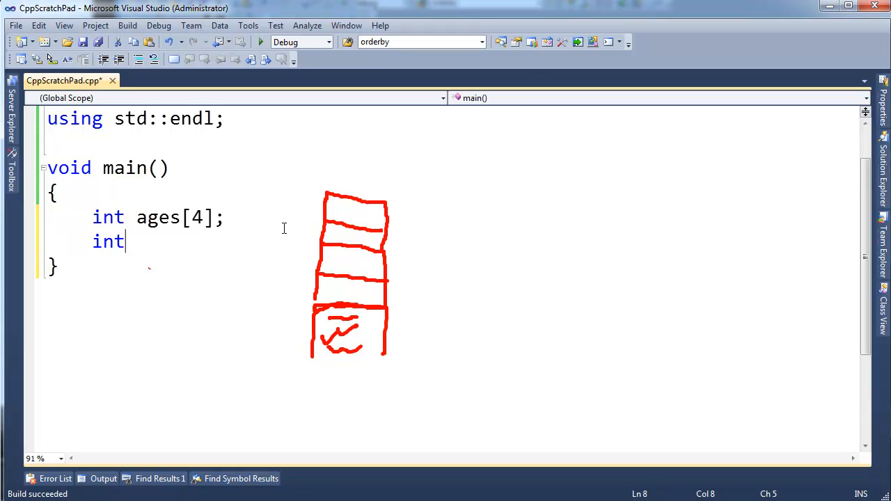
text(* p)
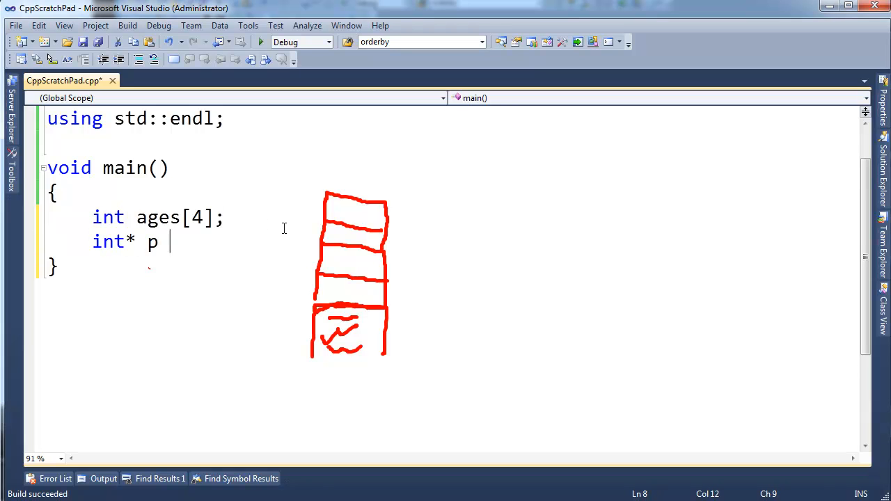
text(= ages;)
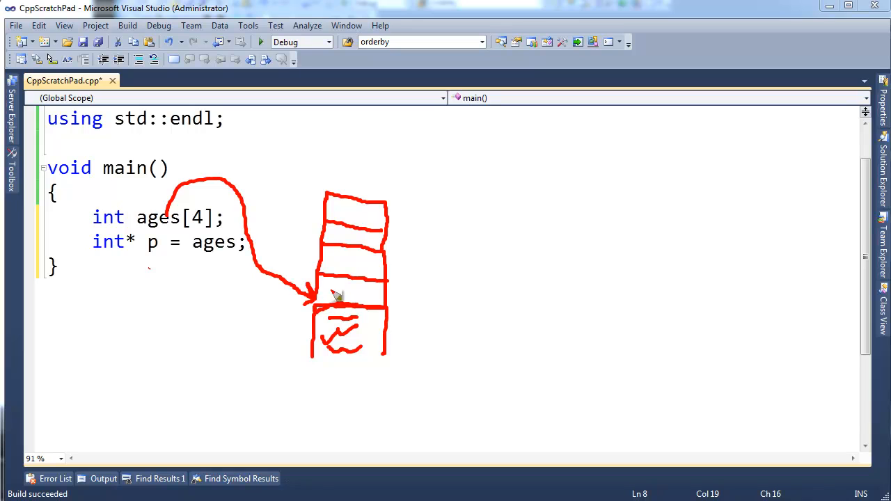
mouse_move(158, 253)
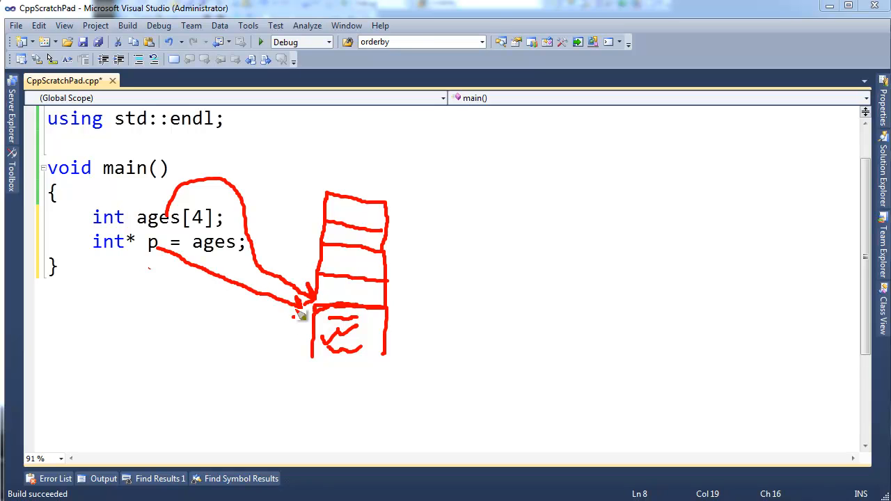
mouse_move(311, 310)
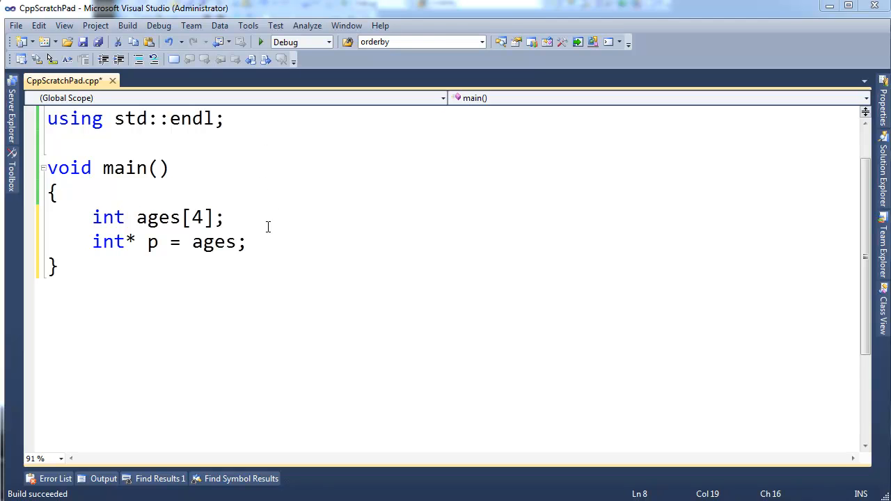
- Add cout << ages << endl; and cout << p << endl; and highlight p for comparison
text(cout <<)
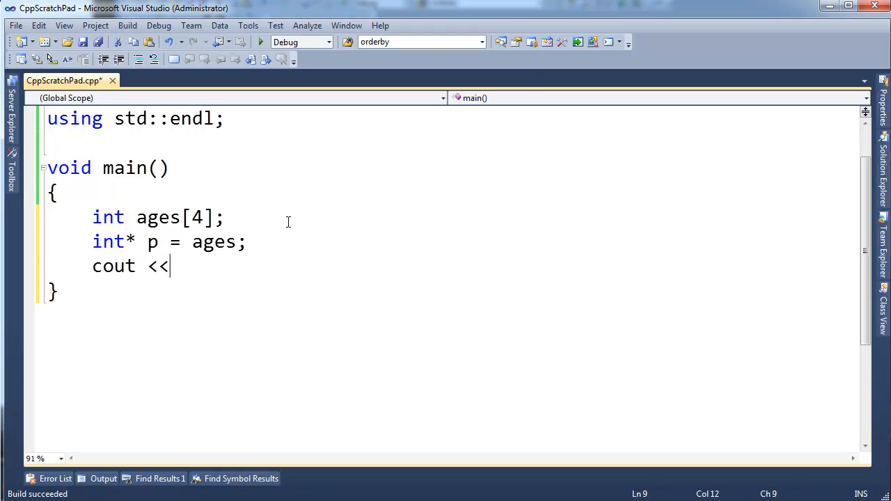
text(ages << endl;)
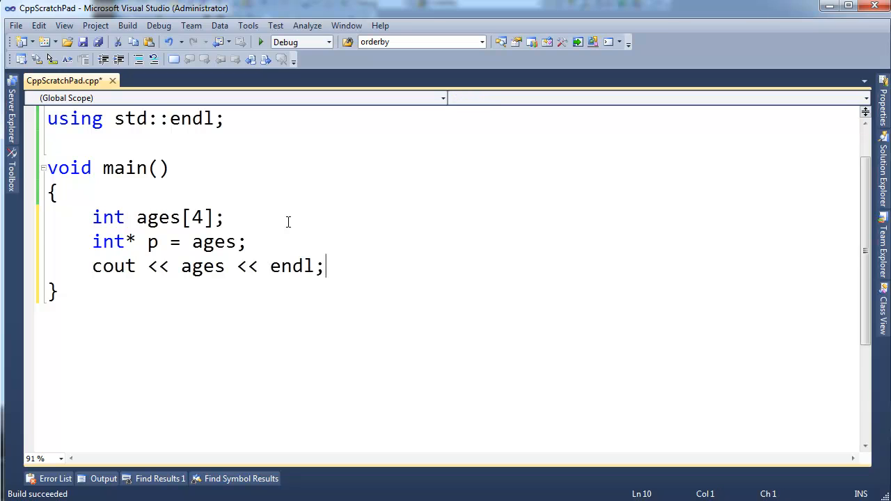
text(cout << p <<)
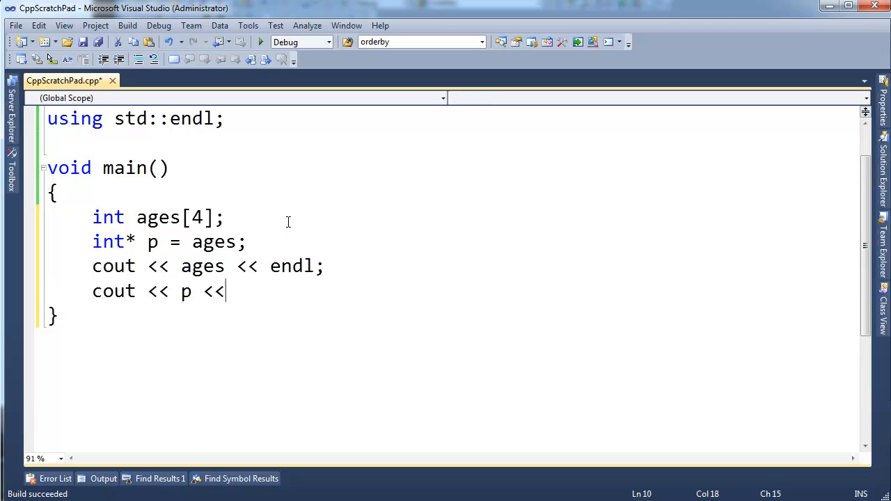
text(endl;)
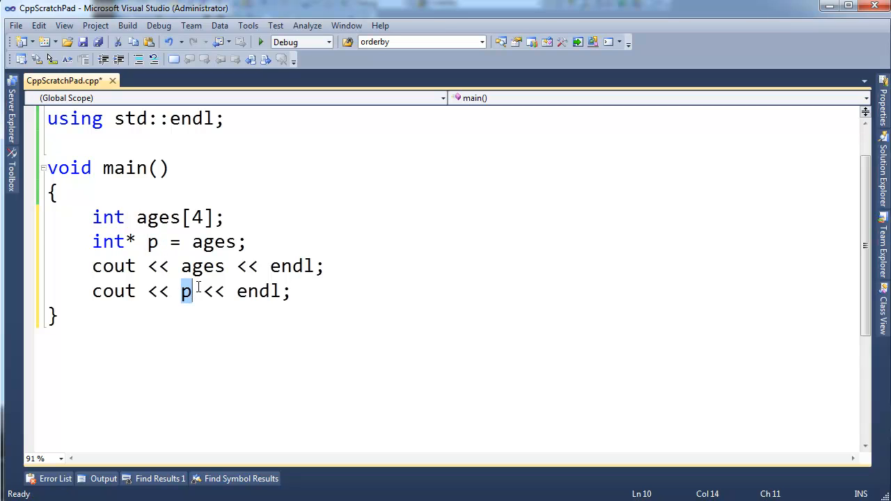
double_click(202, 266)
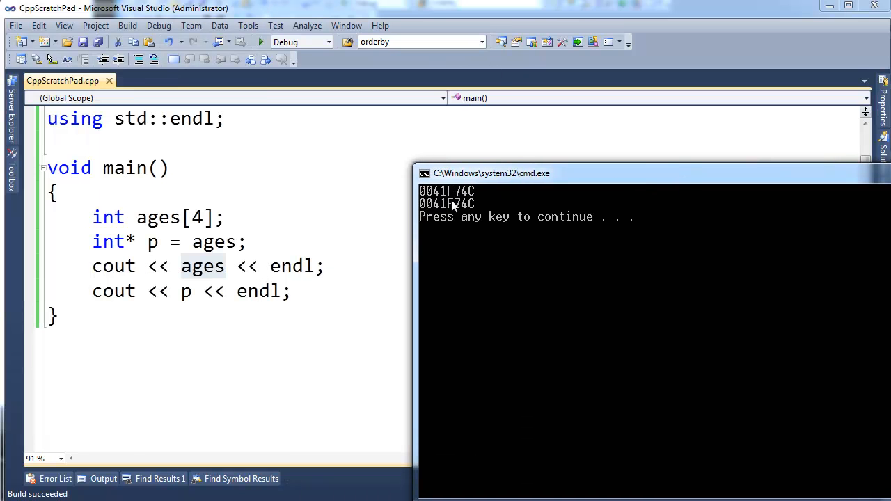
mouse_move(457, 208)
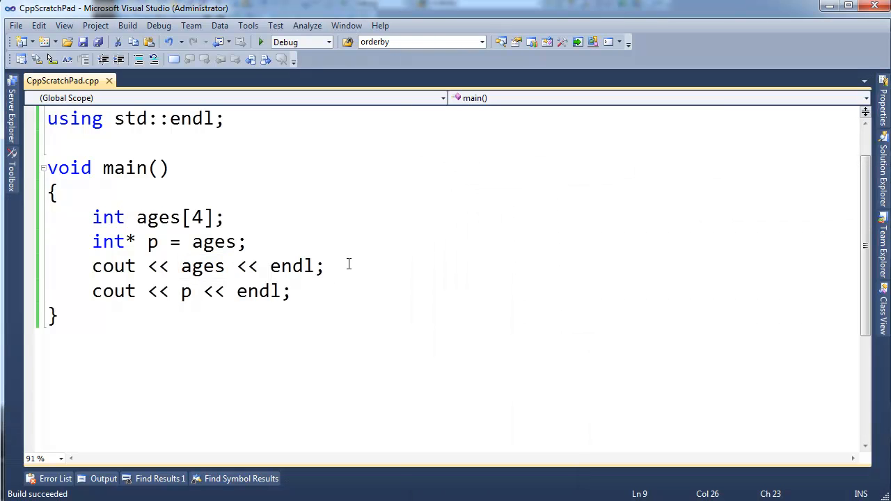
- Write int anotherInt; and the assignment ages = &anotherInt; to trigger error C2440
text(ag)
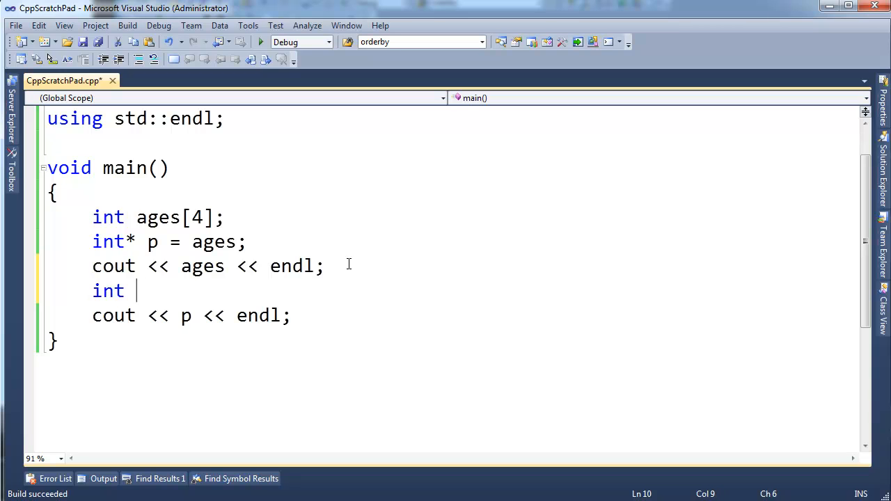
text(anotherInt;)
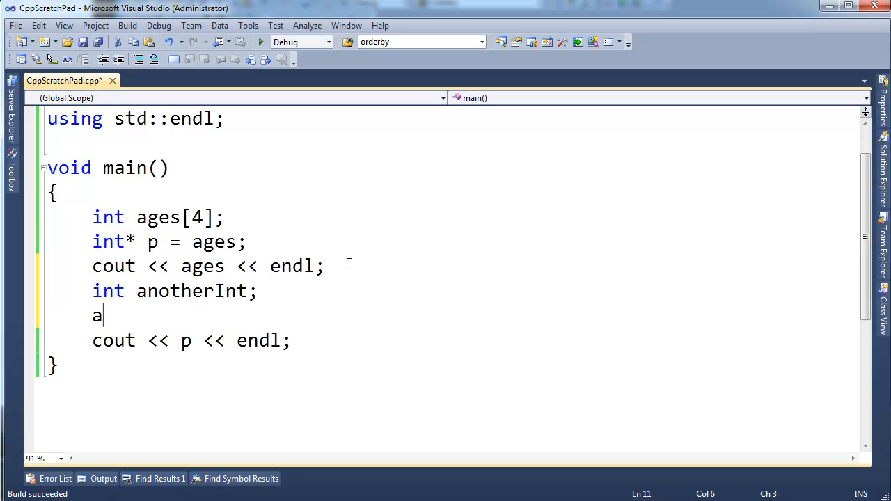
text(ges = &a)
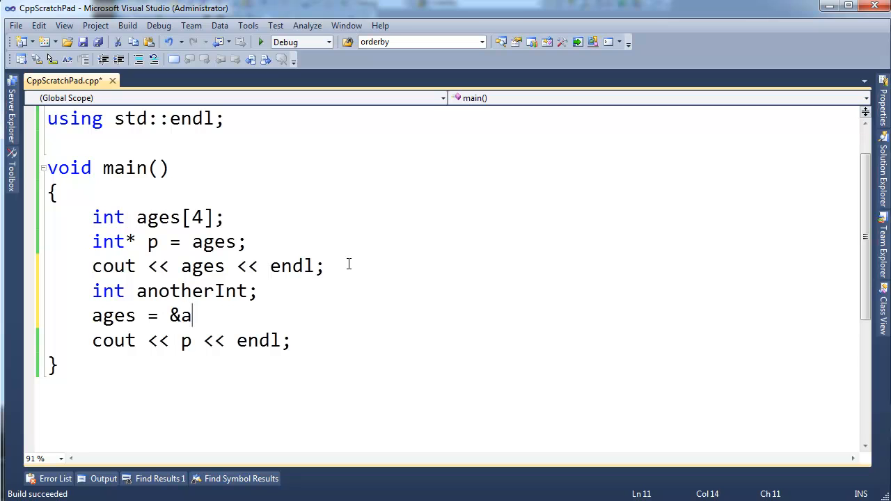
text(notherInt;)
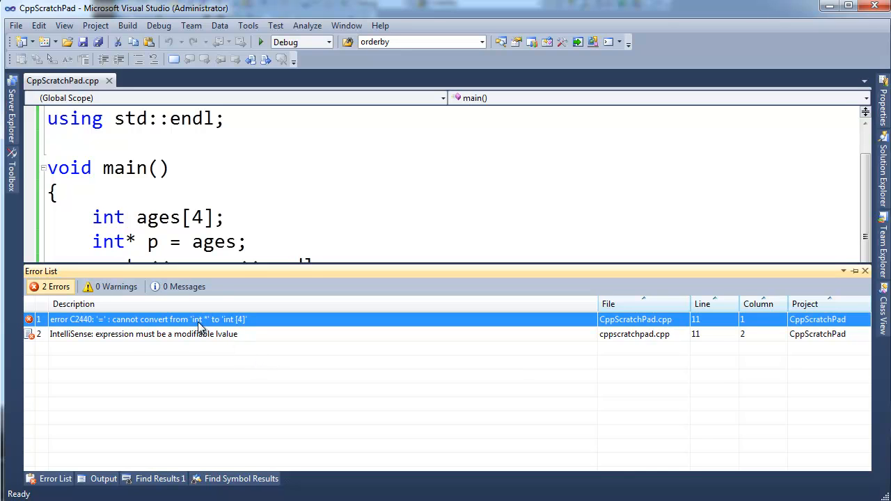
mouse_move(240, 329)
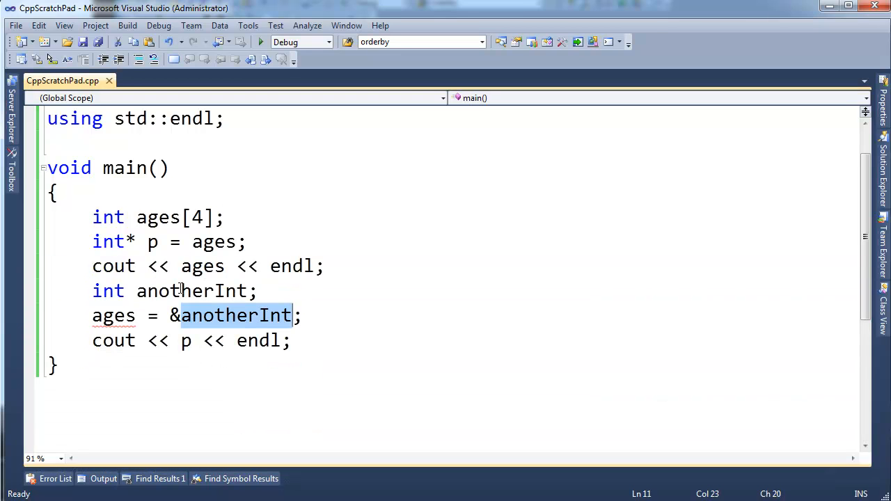
- Change the declaration to int anotherInt[4]; making it a four-int array
text([)
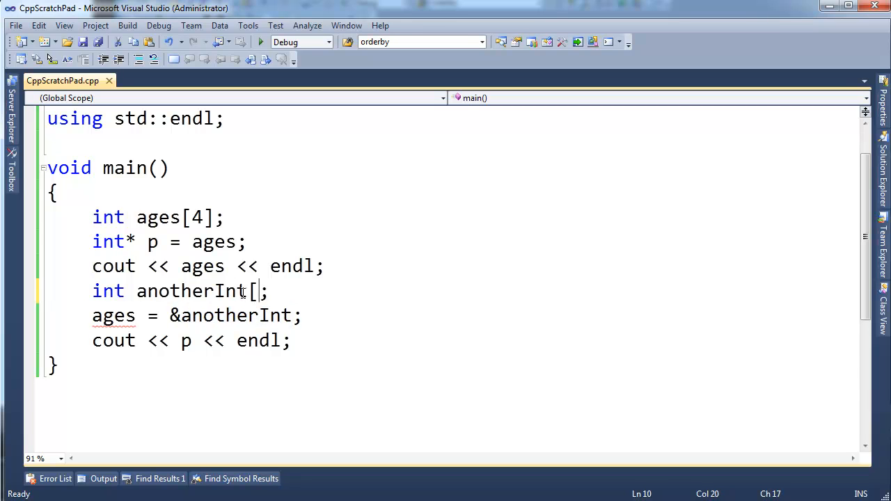
text(4)
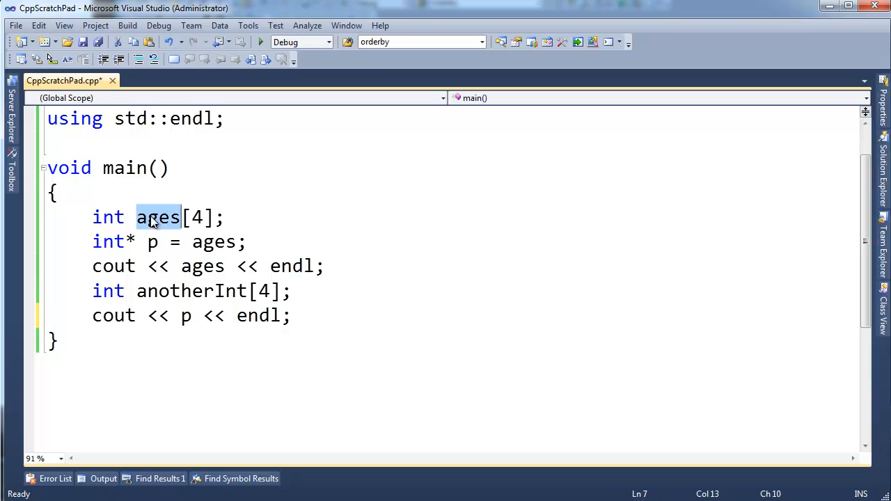
- Replace the extra lines with ages[0] = 32; ages[1] = 6; ages[2] = 93; ages[3] = 32;
click(153, 242)
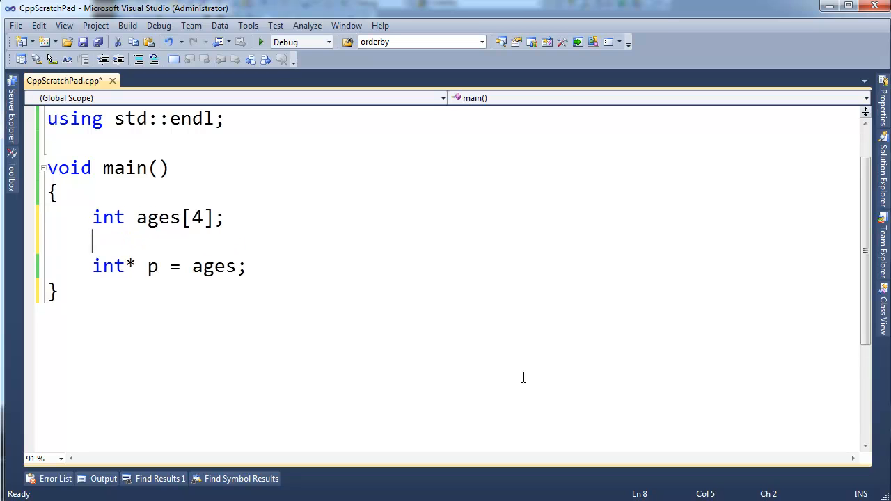
text(ages[0)
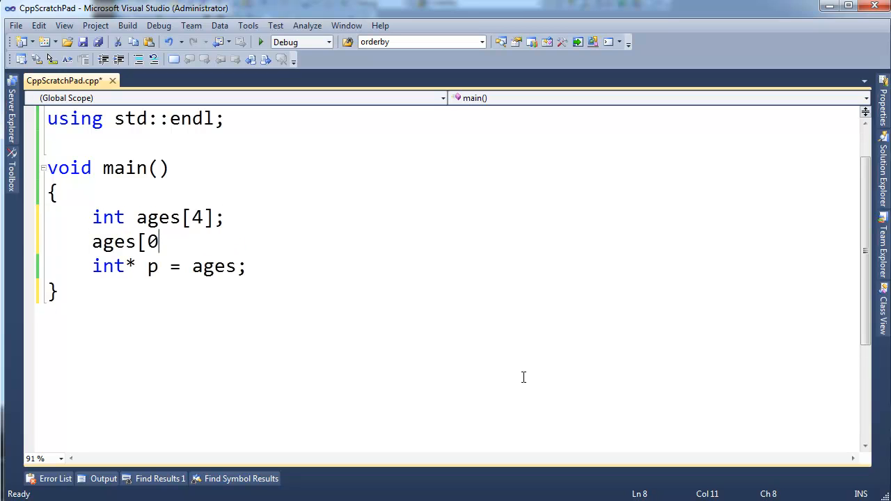
text(=)
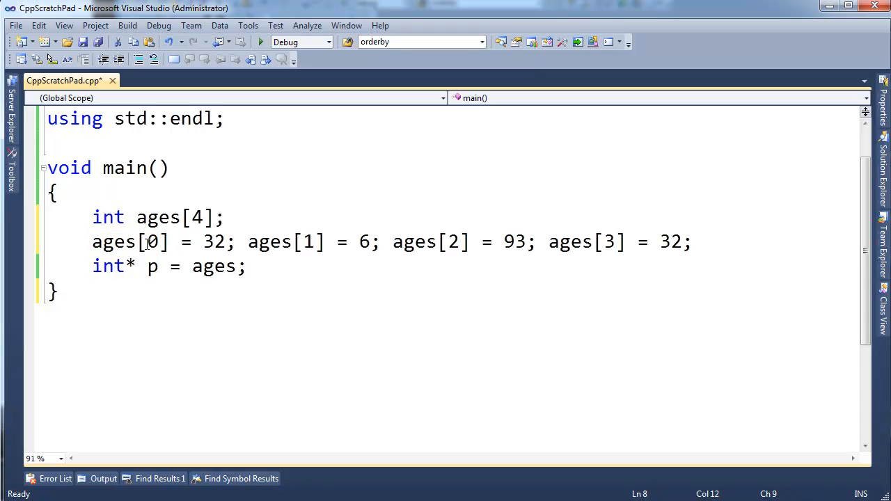
double_click(214, 242)
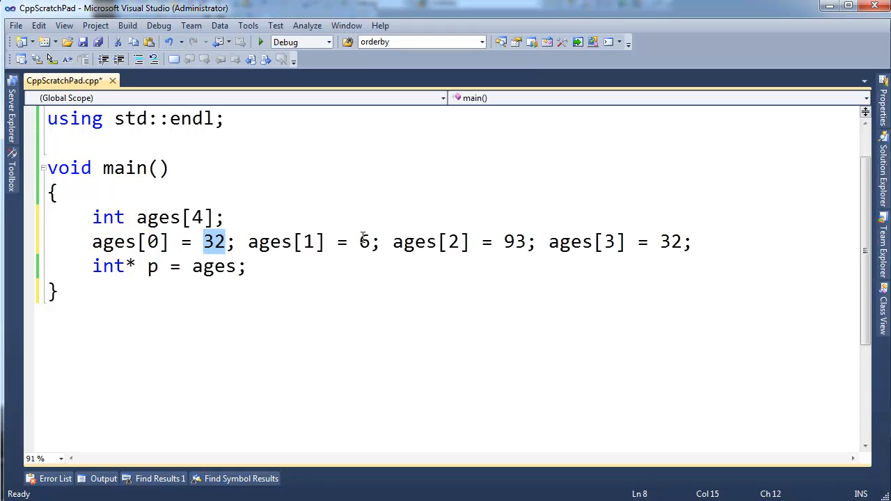
double_click(671, 242)
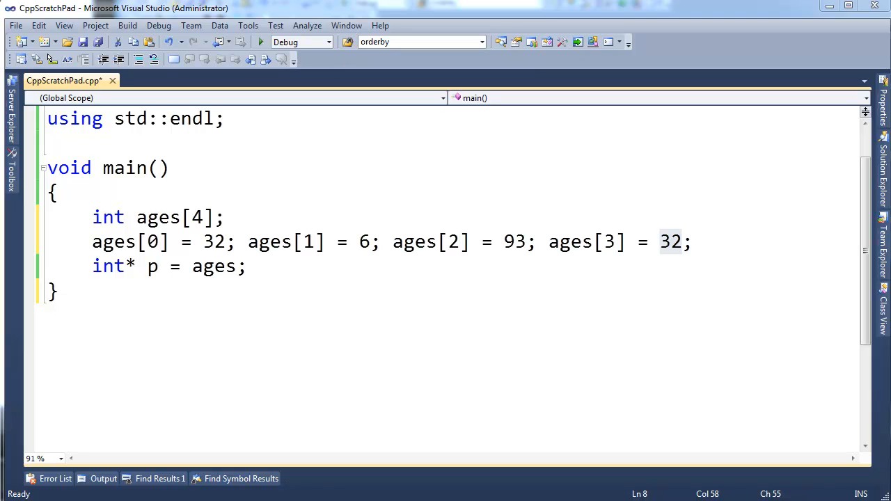
mouse_move(412, 150)
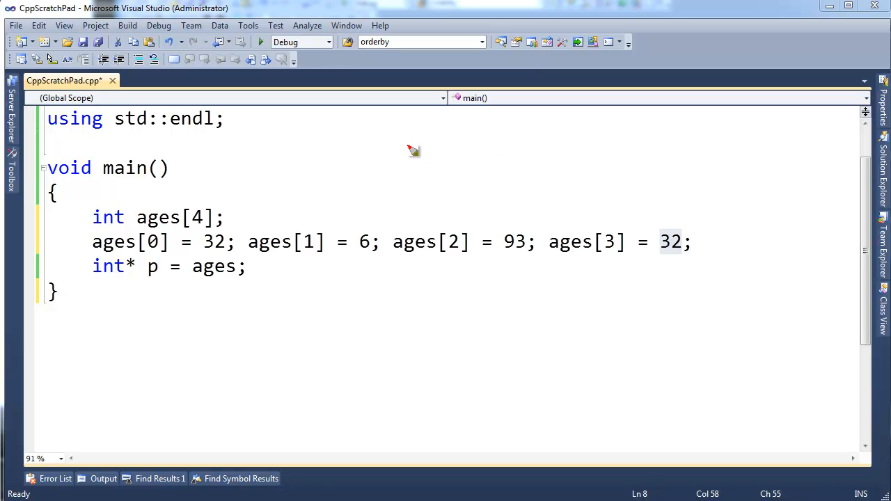
- Draw four red boxes holding 32, 6, 93, 32 above the code and begin a cout line
drag(411, 151, 641, 178)
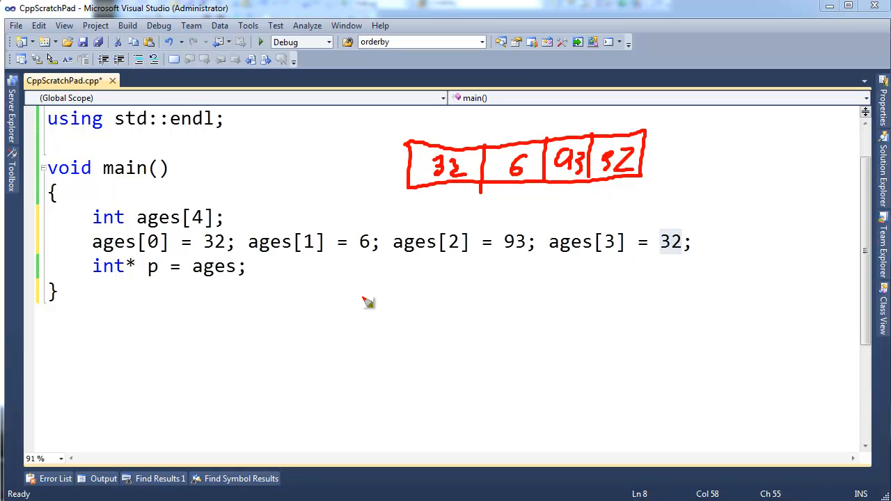
mouse_move(202, 280)
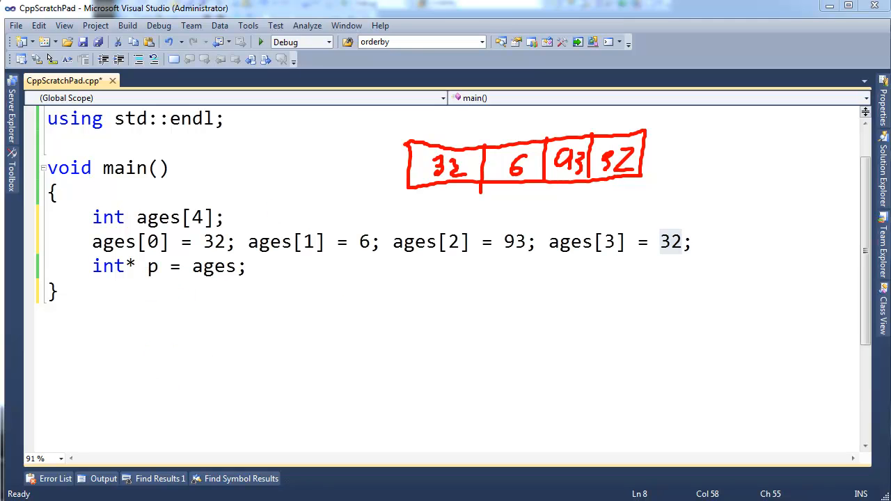
text(cout << *)
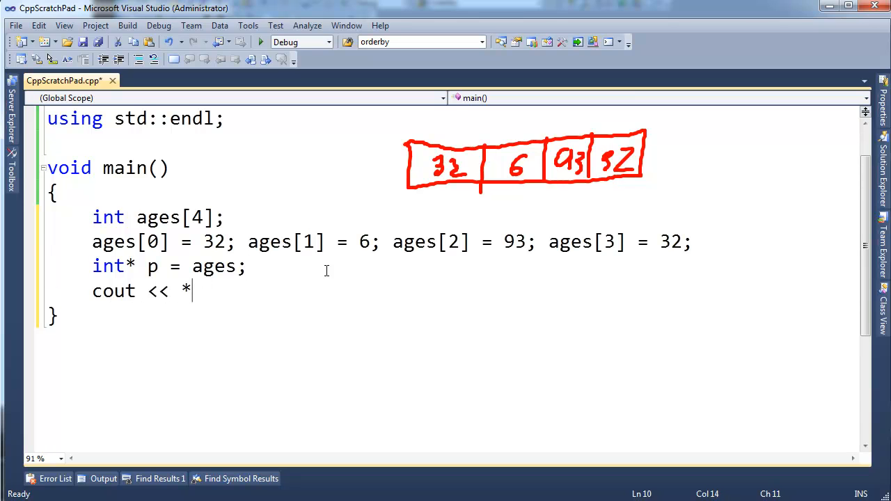
- Complete the line cout << *p << endl; below int* p = ages;
text(p << endl;)
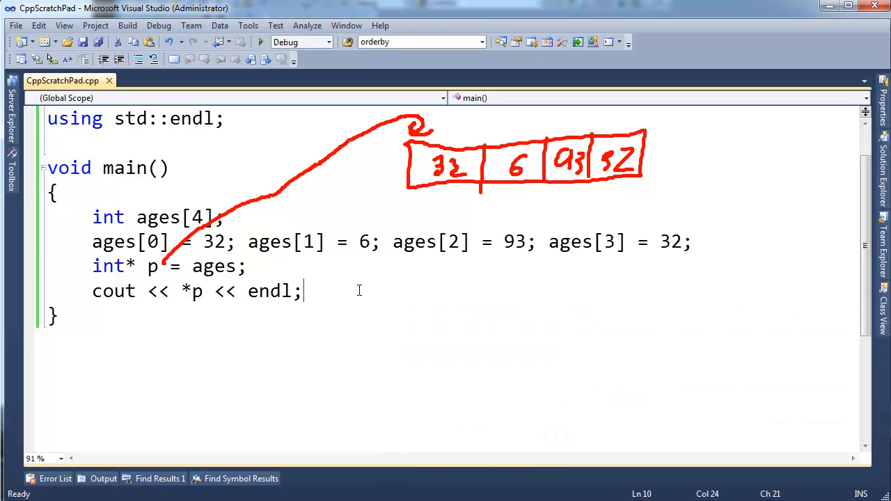
- Add cout << *(p + 1) << endl; and highlight p, int and the whole *(p + 1) expression
text(cout << *)
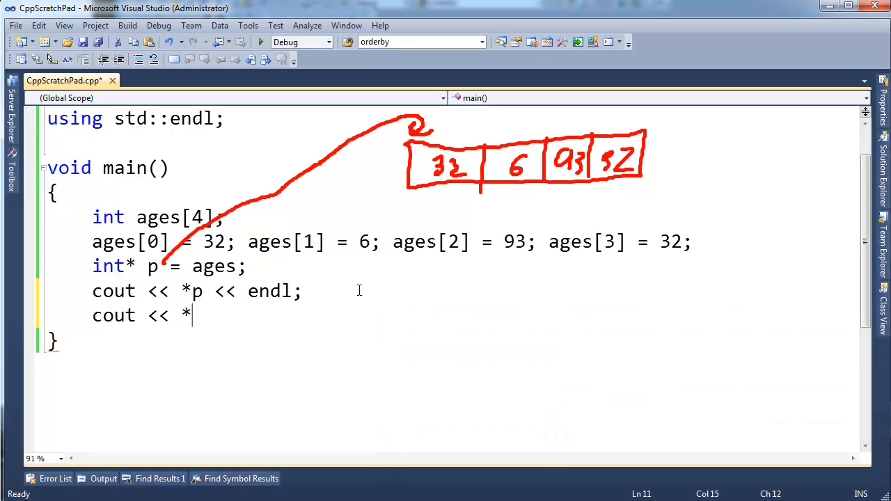
text((p + 1) << endl;)
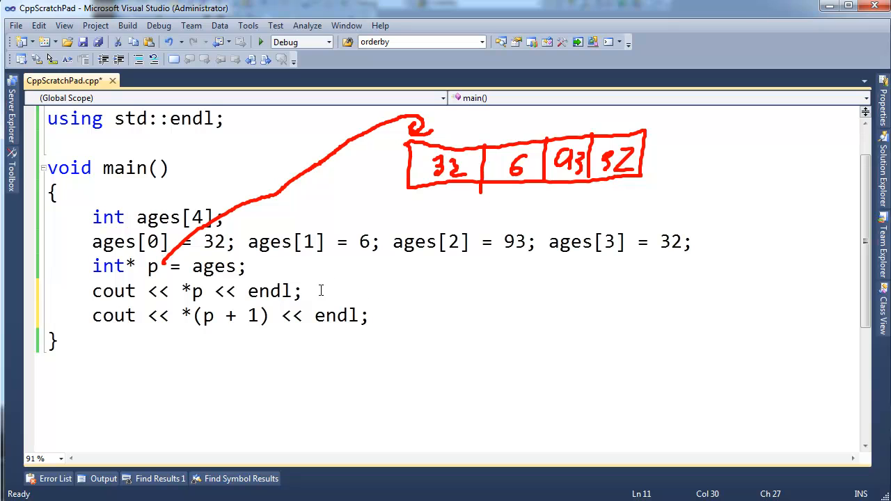
mouse_move(205, 314)
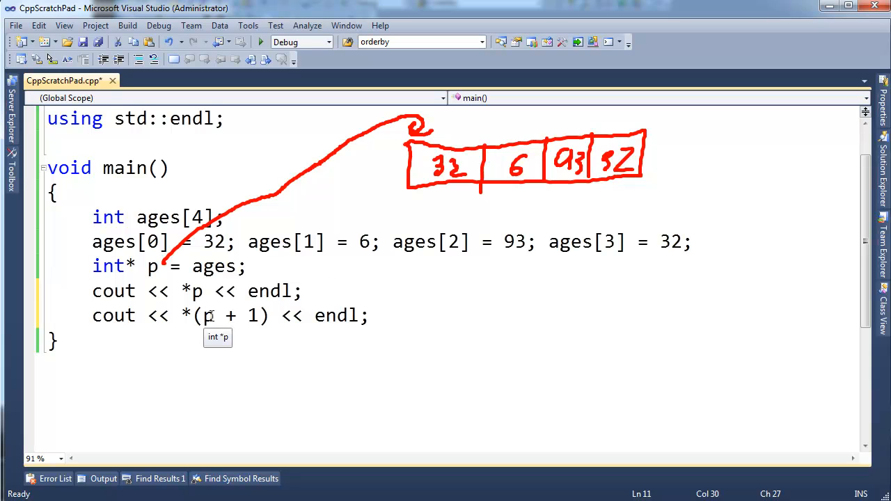
double_click(252, 315)
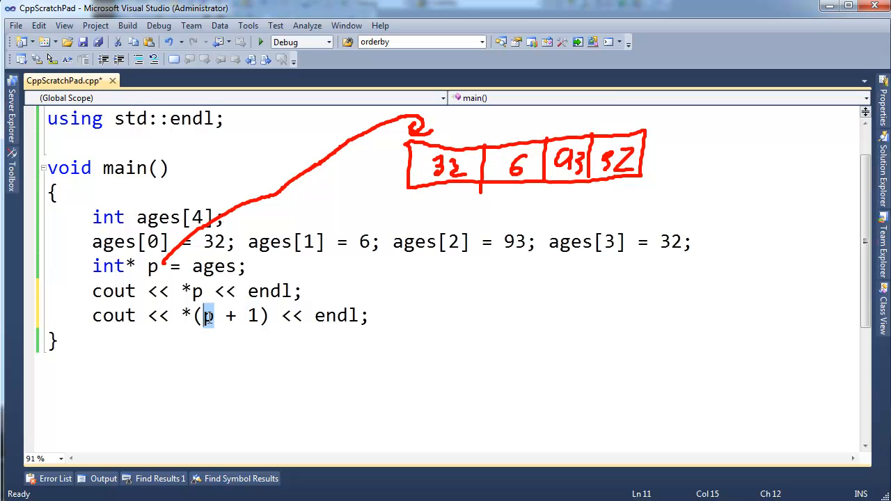
double_click(109, 266)
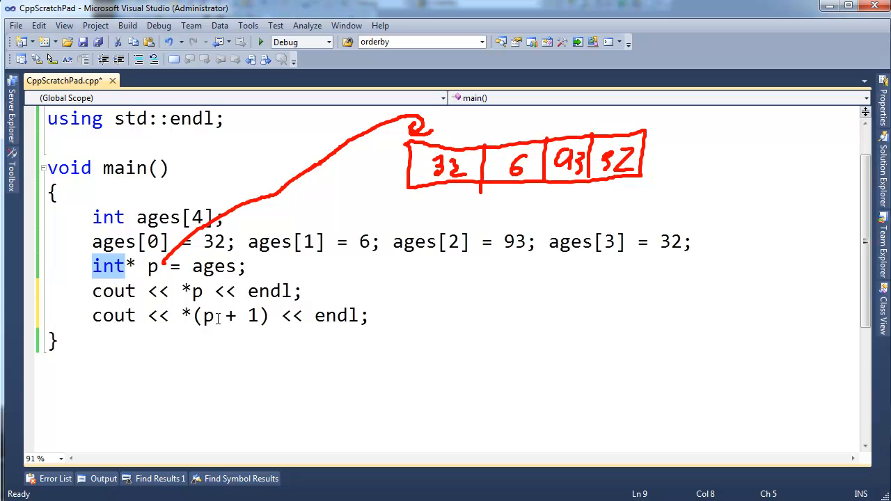
click(206, 315)
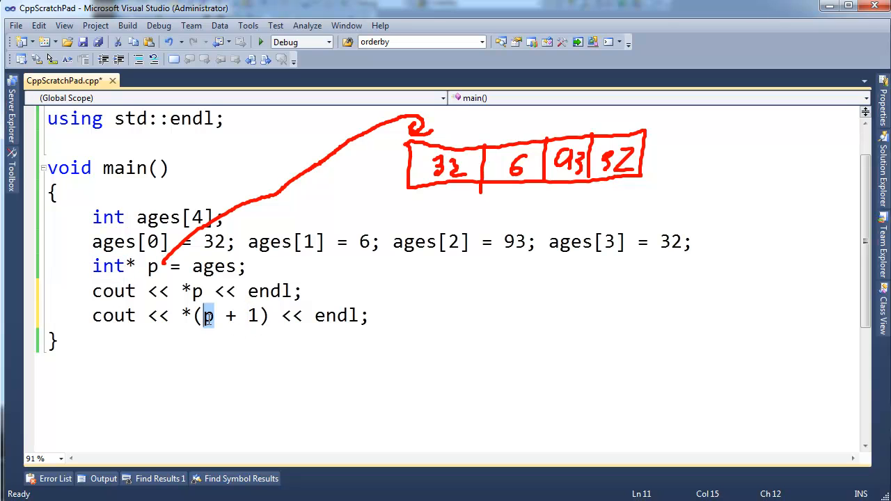
drag(207, 315, 248, 315)
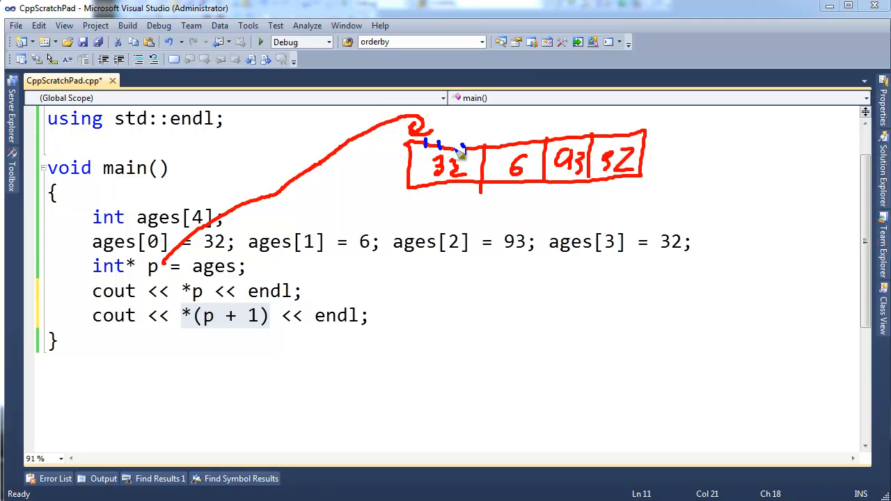
mouse_move(259, 324)
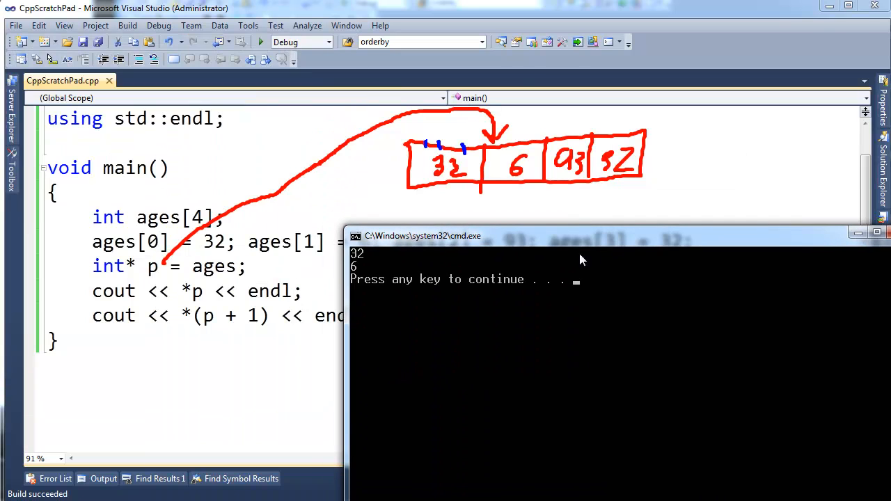
mouse_move(390, 291)
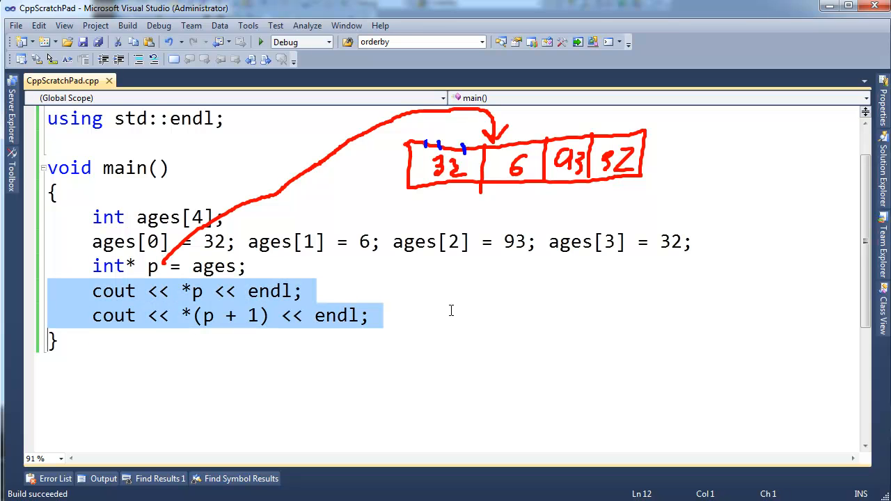
- Add cout << ages[0] << endl; below the pointer lines and duplicate it for more subscripts
click(304, 291)
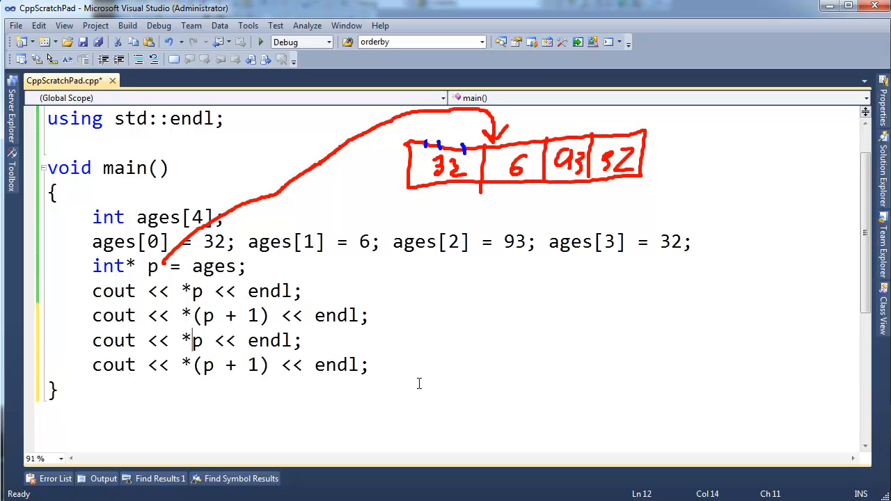
text(ages)
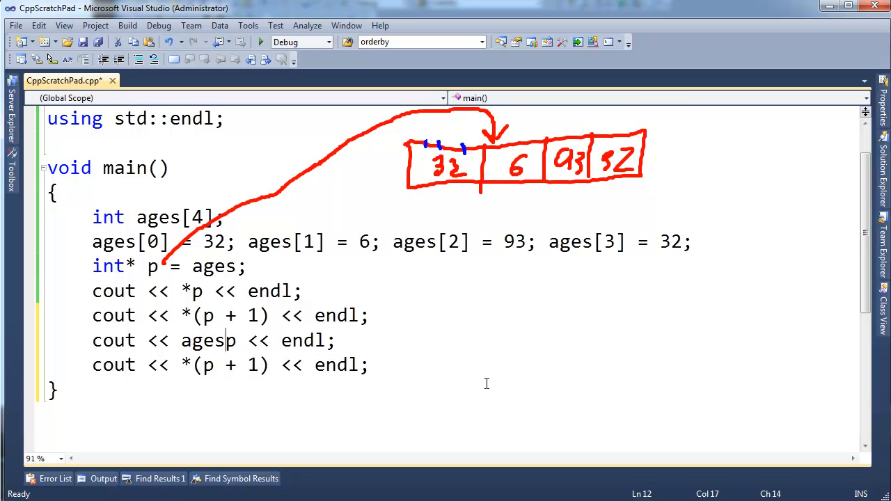
text([0])
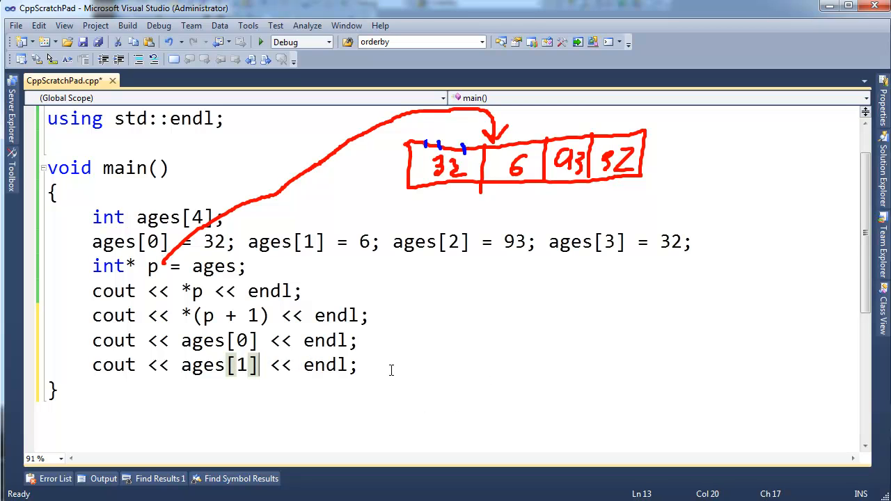
click(303, 314)
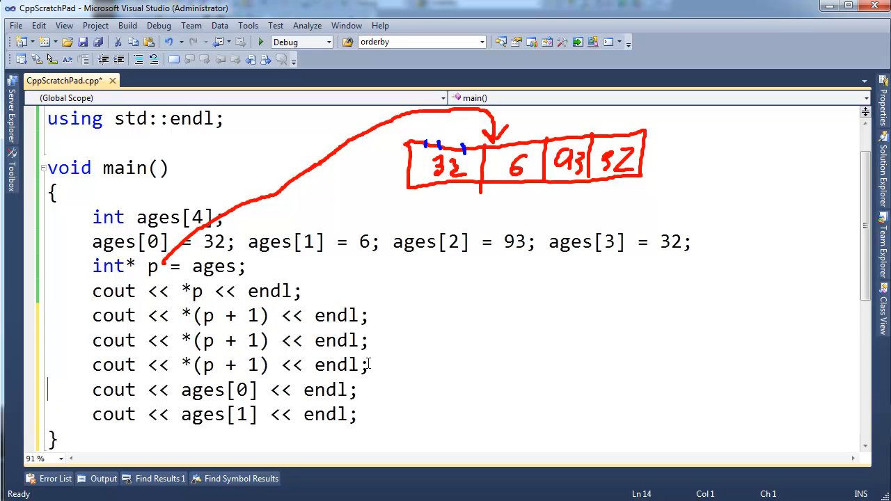
text(2)
click(231, 365)
text(3)
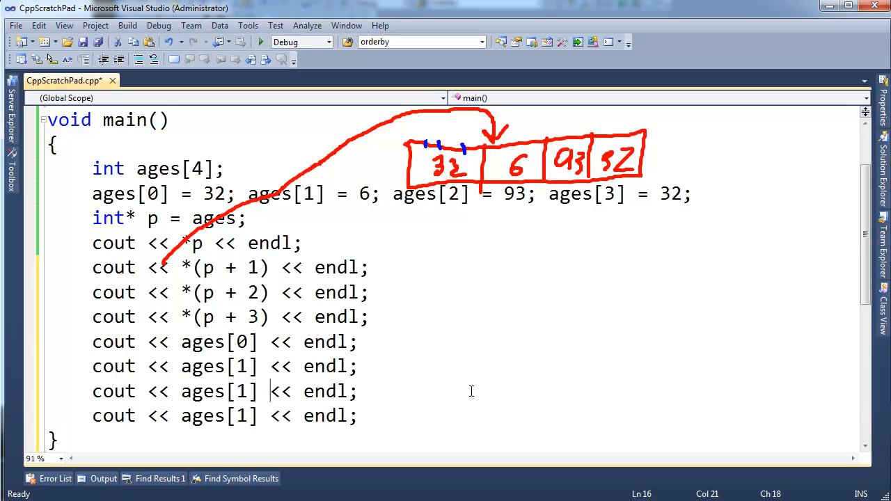
key(Backspace)
text(3)
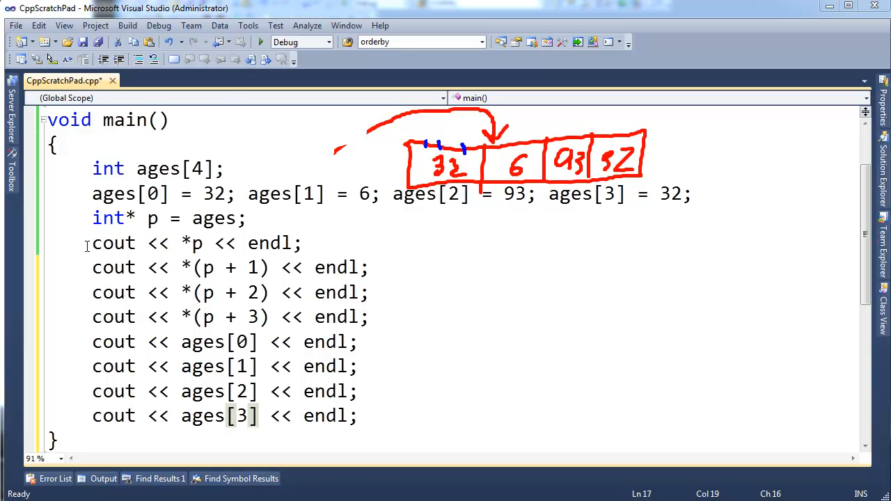
- Set the subscript lines to ages[0]–ages[3], rewrite *p as *(p + 0), and start a build
drag(91, 242, 374, 318)
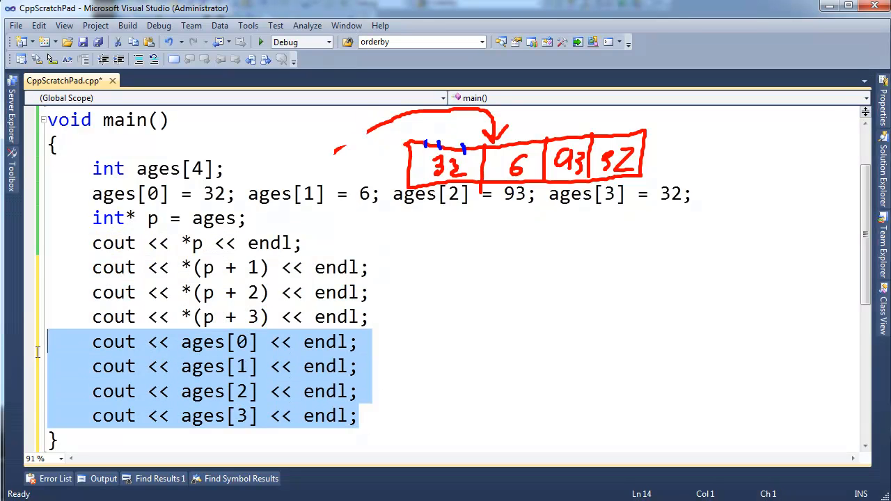
click(194, 242)
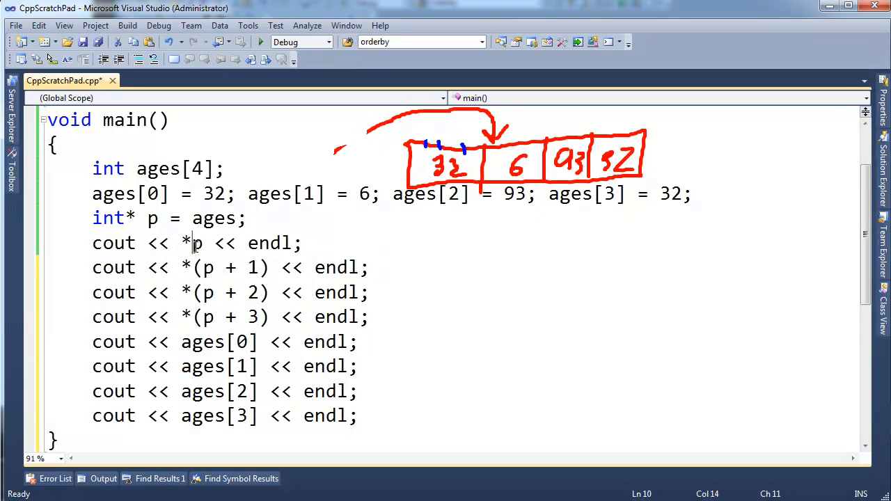
mouse_move(188, 244)
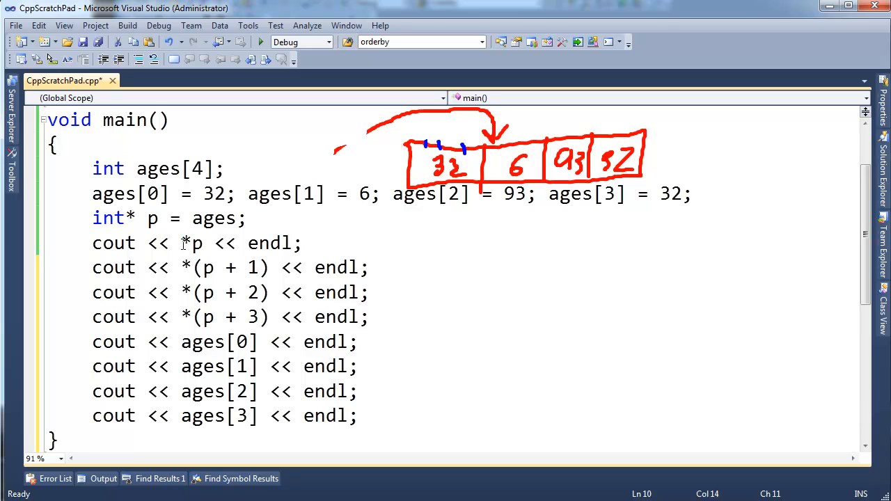
drag(181, 268, 256, 268)
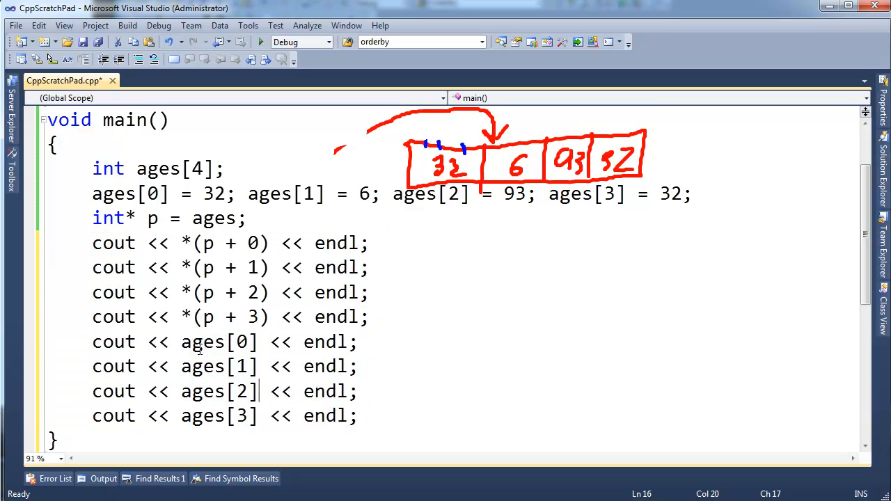
double_click(203, 341)
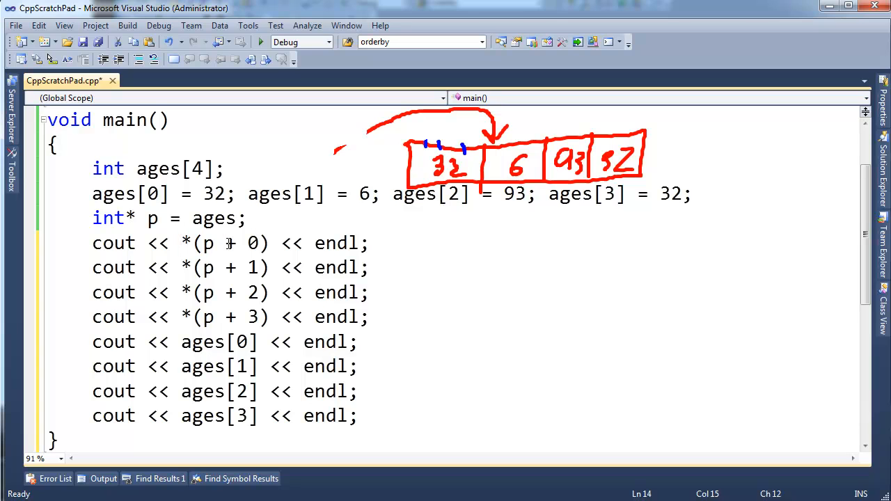
double_click(253, 243)
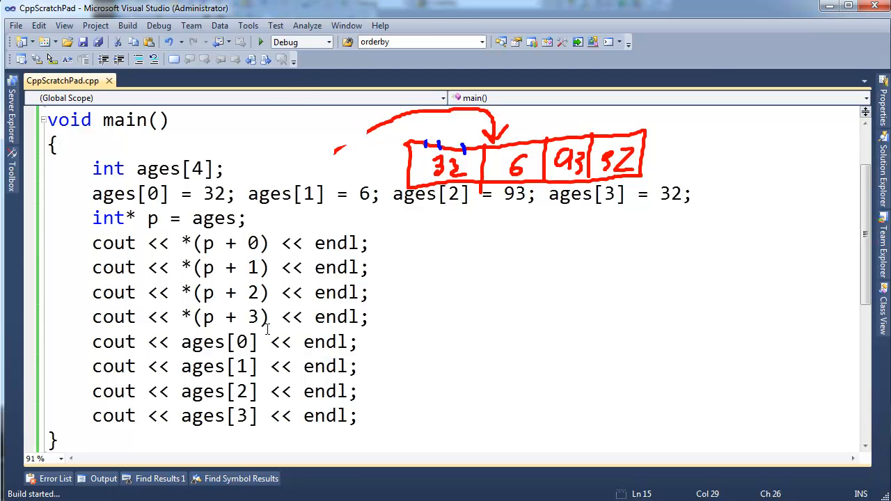
click(261, 41)
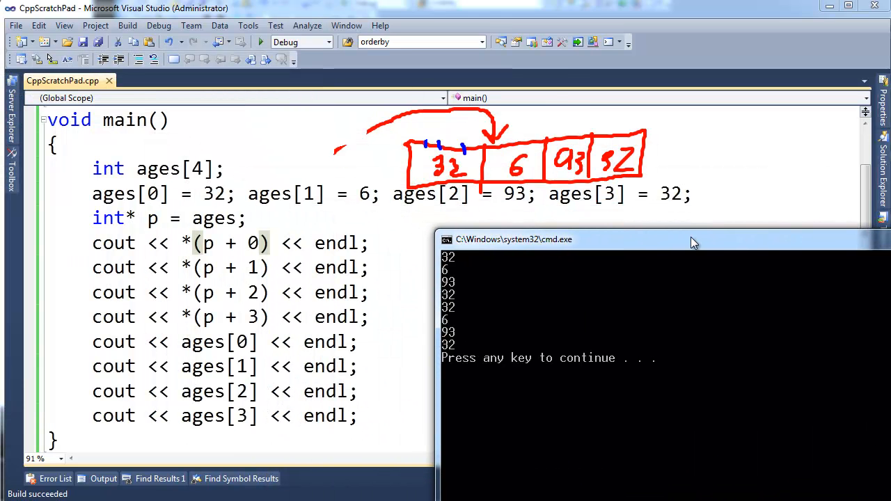
mouse_move(454, 304)
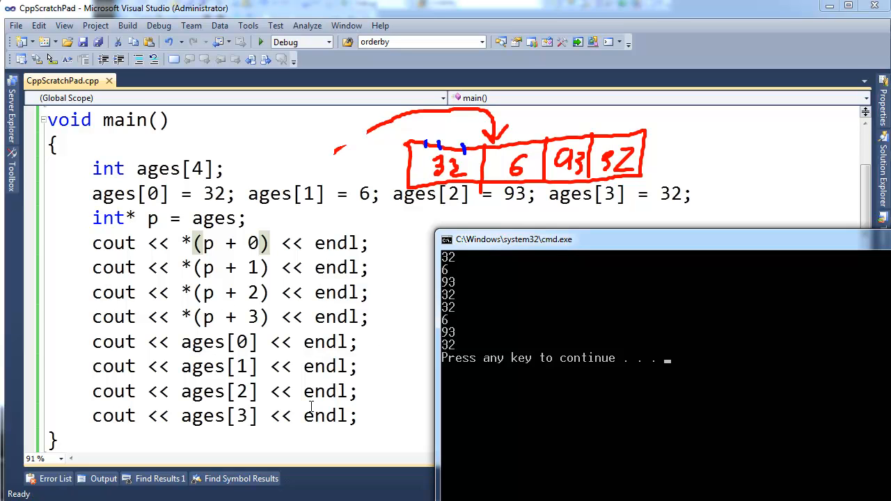
mouse_move(449, 341)
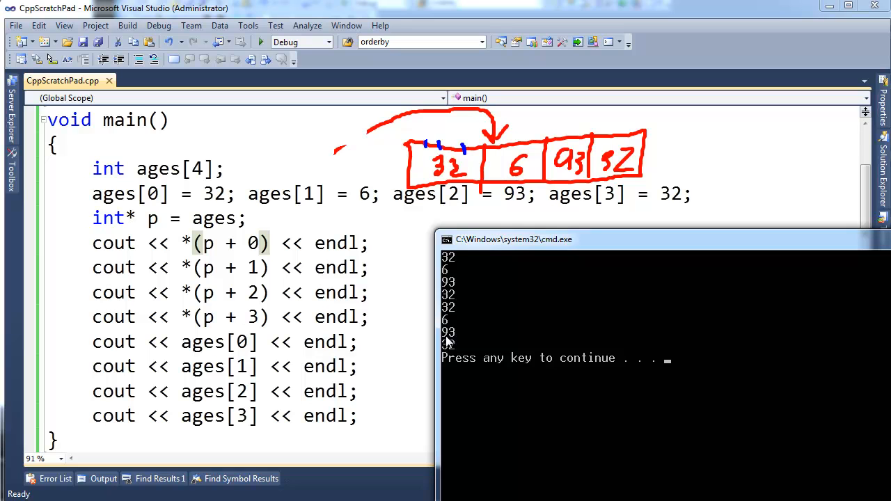
mouse_move(454, 328)
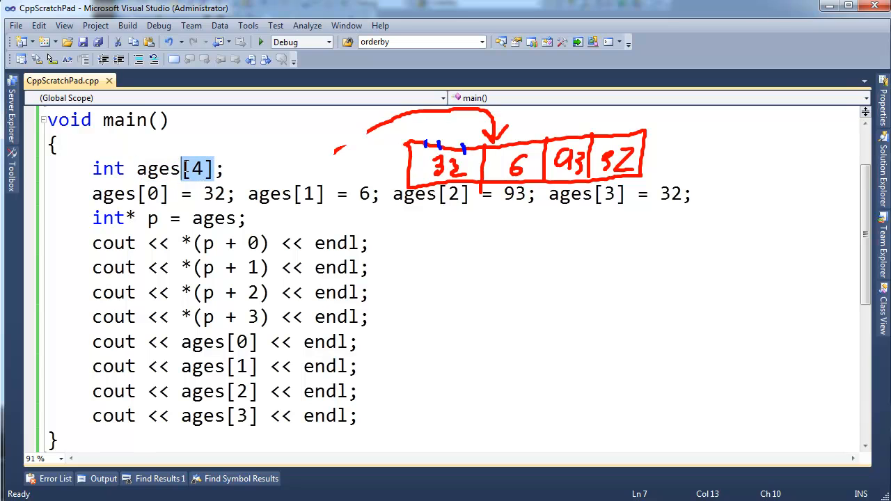
mouse_move(204, 190)
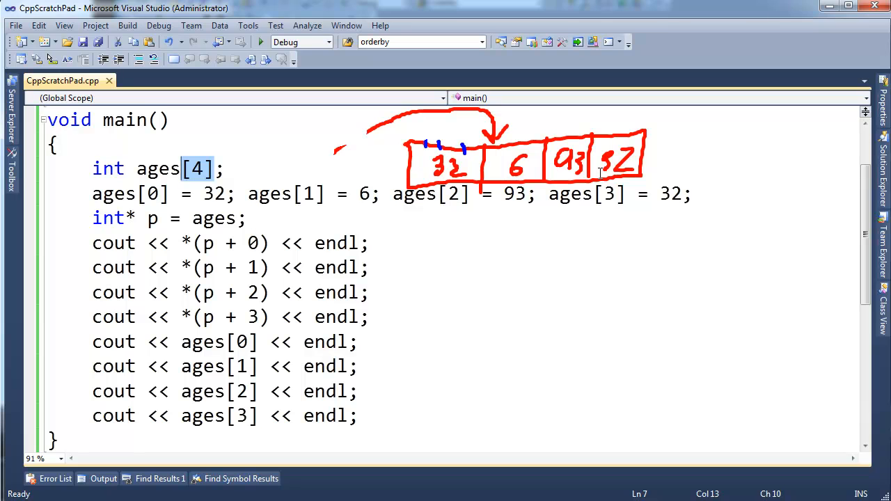
- Rewrite the first subscript output line to use the *(ages + 0) form
drag(182, 242, 270, 317)
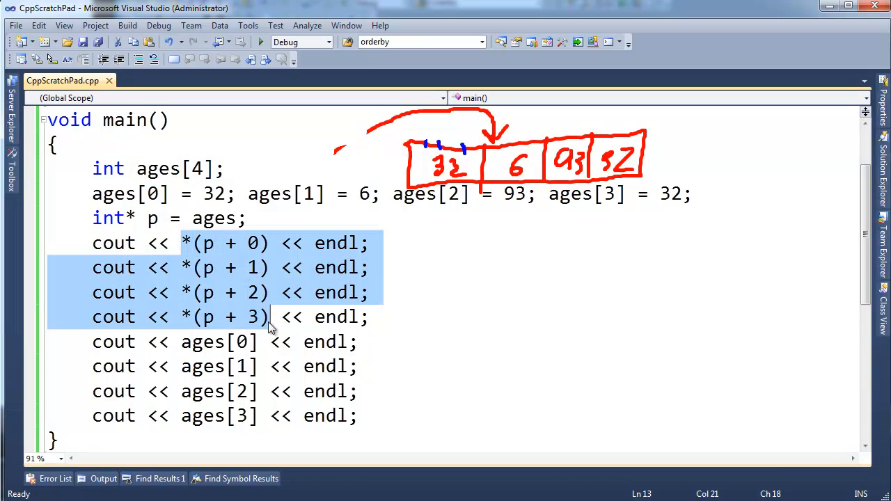
double_click(202, 342)
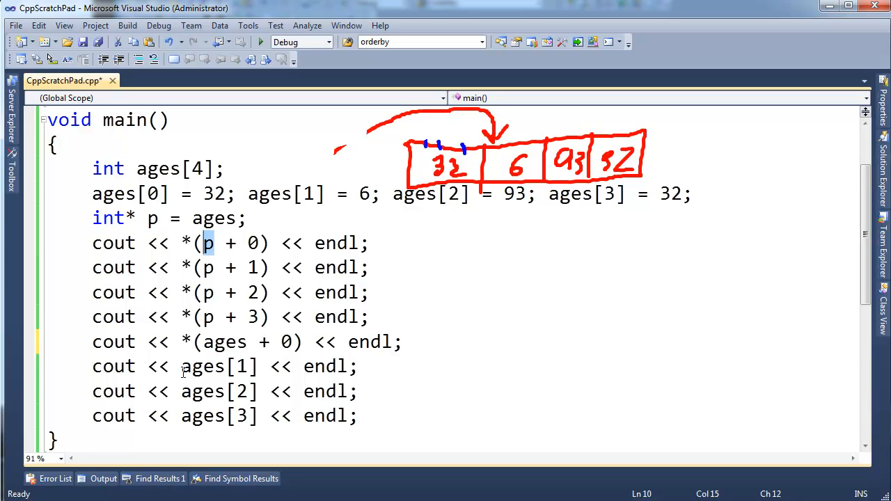
text(*)
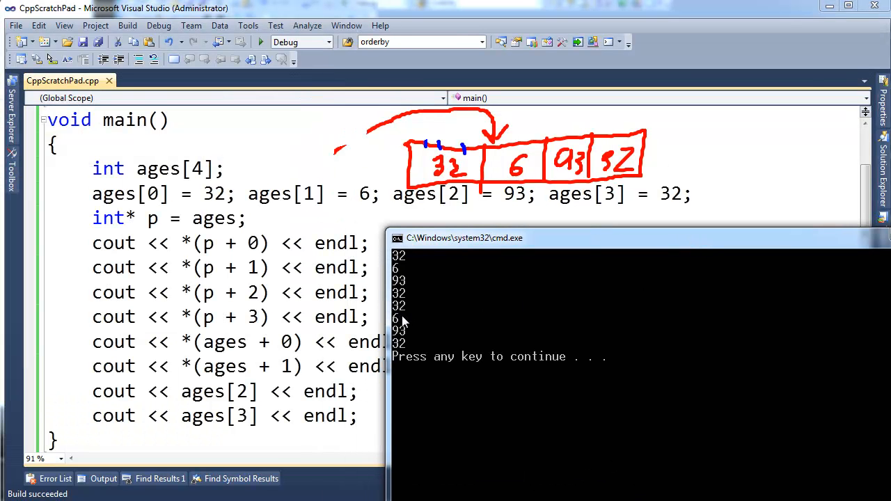
mouse_move(301, 366)
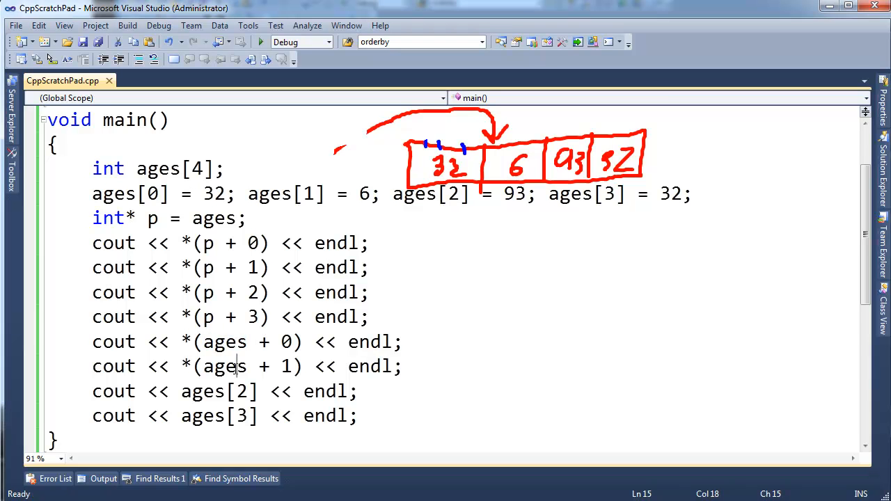
- Size the ages array with MAX_NUM_AGES instead of the literal 4
double_click(224, 366)
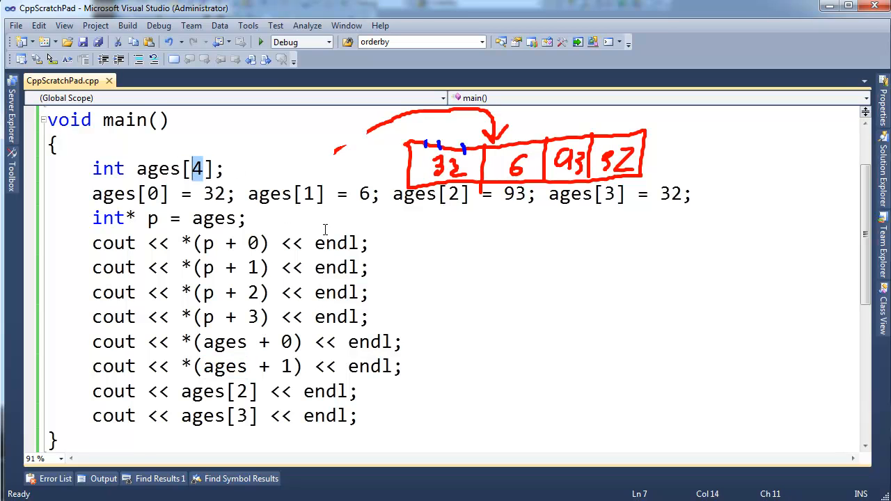
text(MAX)
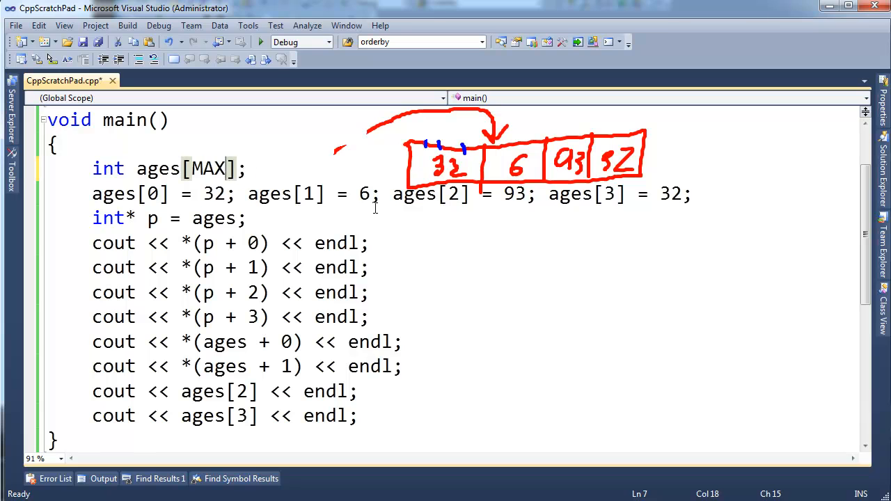
text(_NUM_AGES)
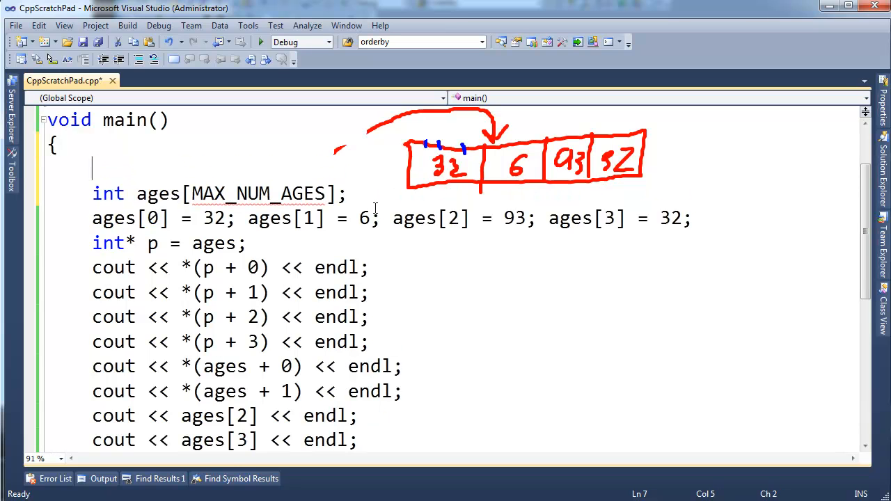
- Begin declaring const unsigned int MAX_NUM_AGES = above the array, fixing a mistyped 'unsigned'
text(const)
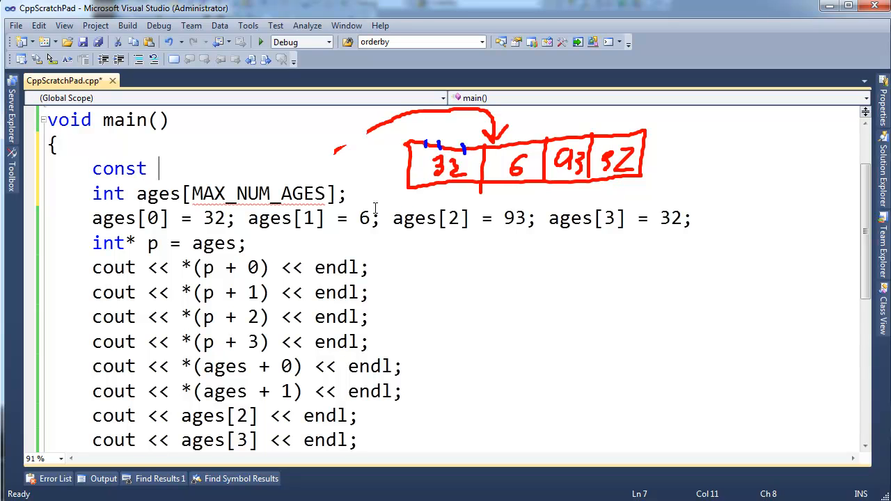
text(u)
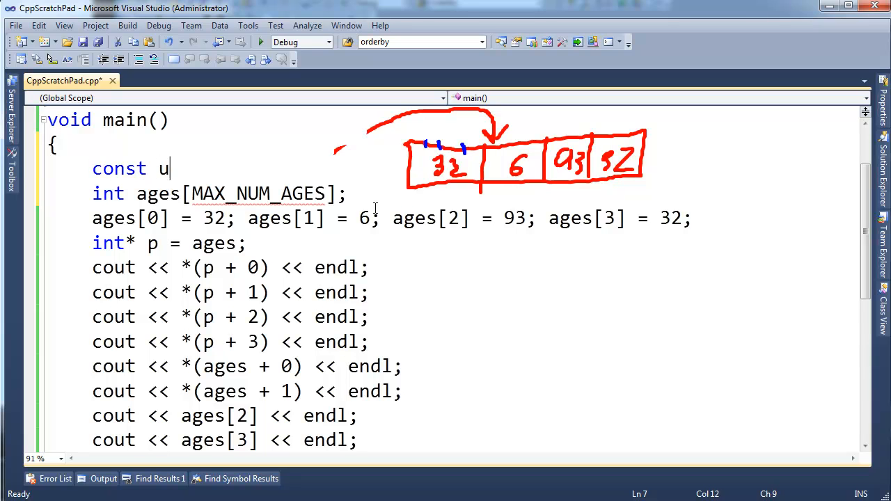
text(nsigned)
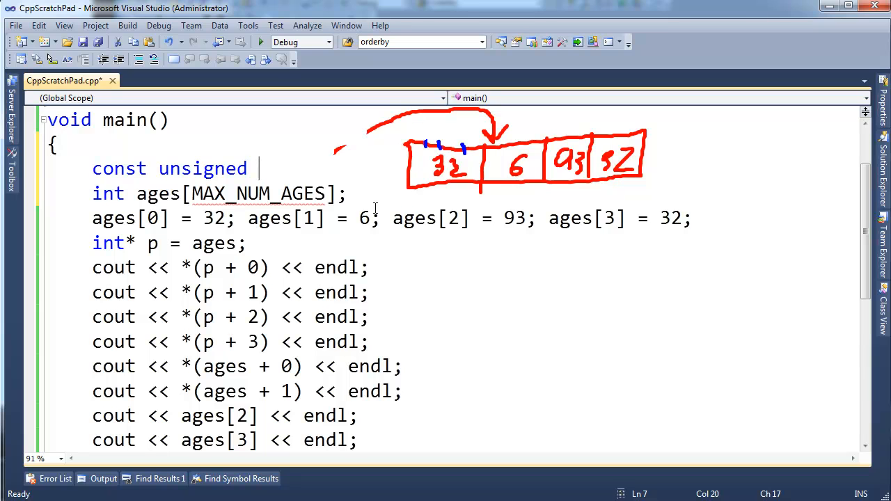
text(signe)
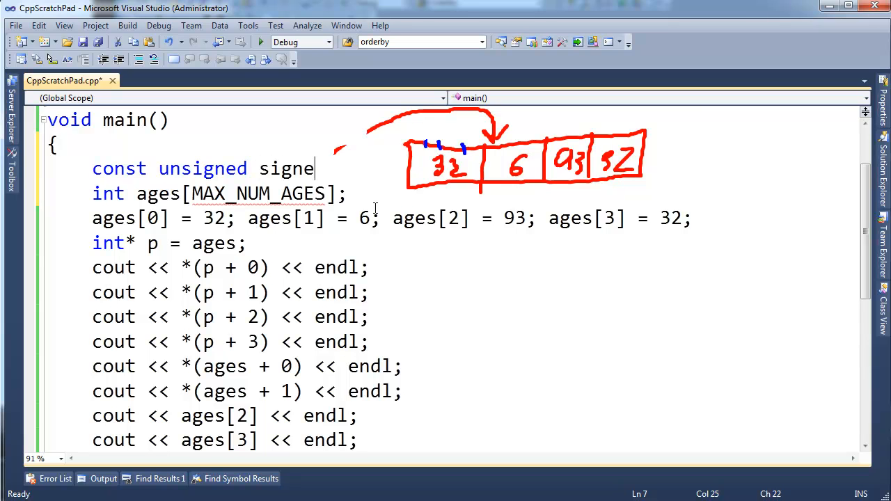
key(BackSpace)
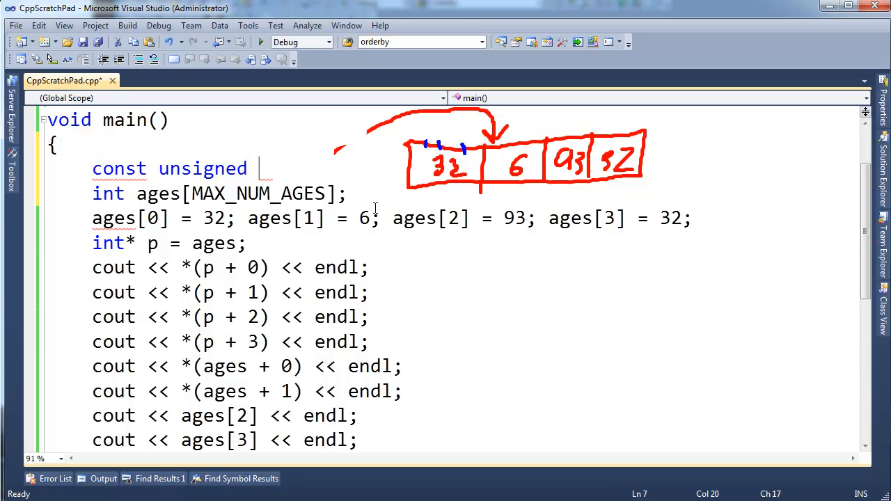
text(int)
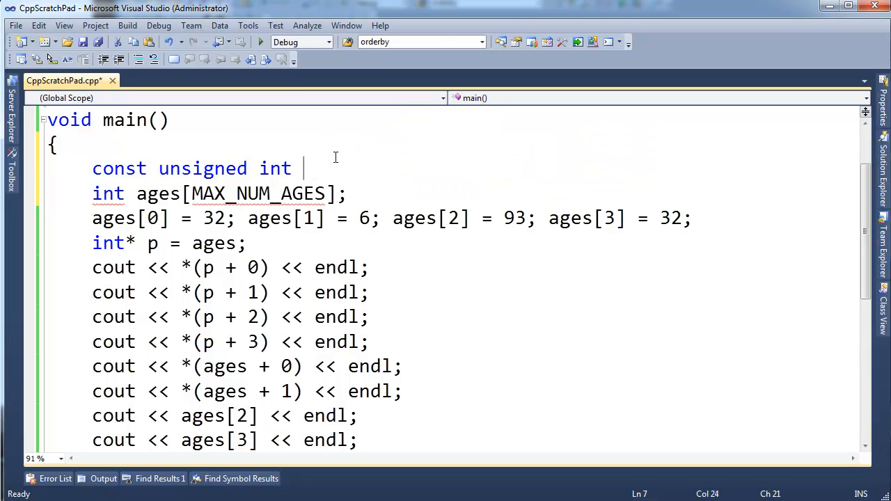
text(MAX_N)
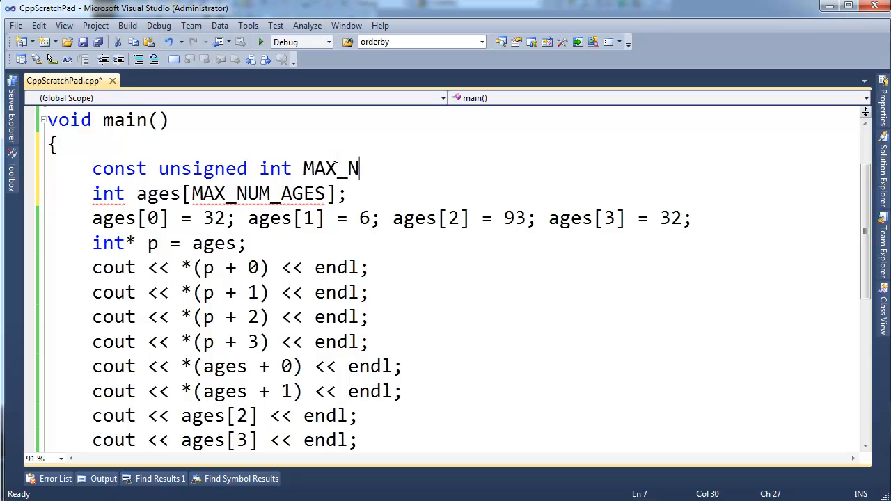
text(UM_AGES =)
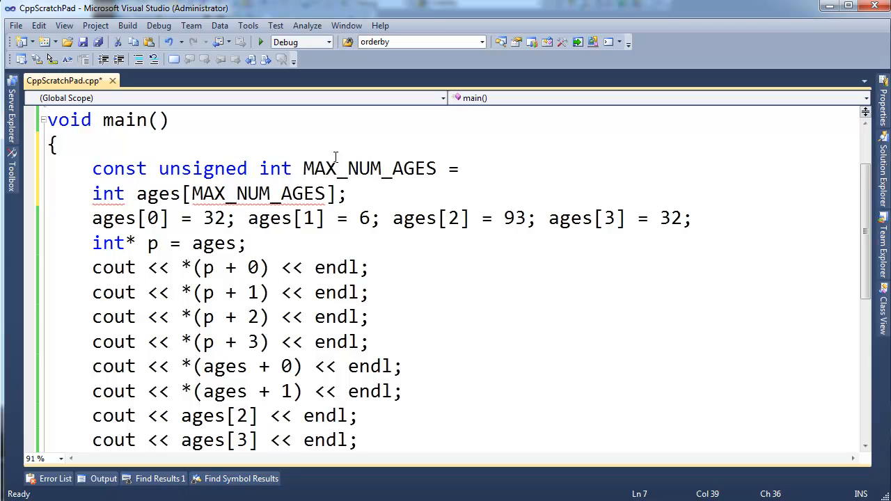
scroll(down, 3)
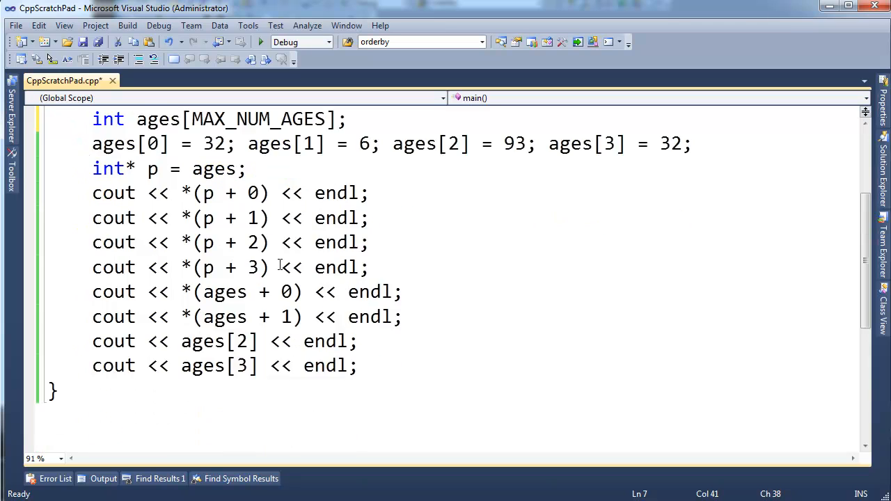